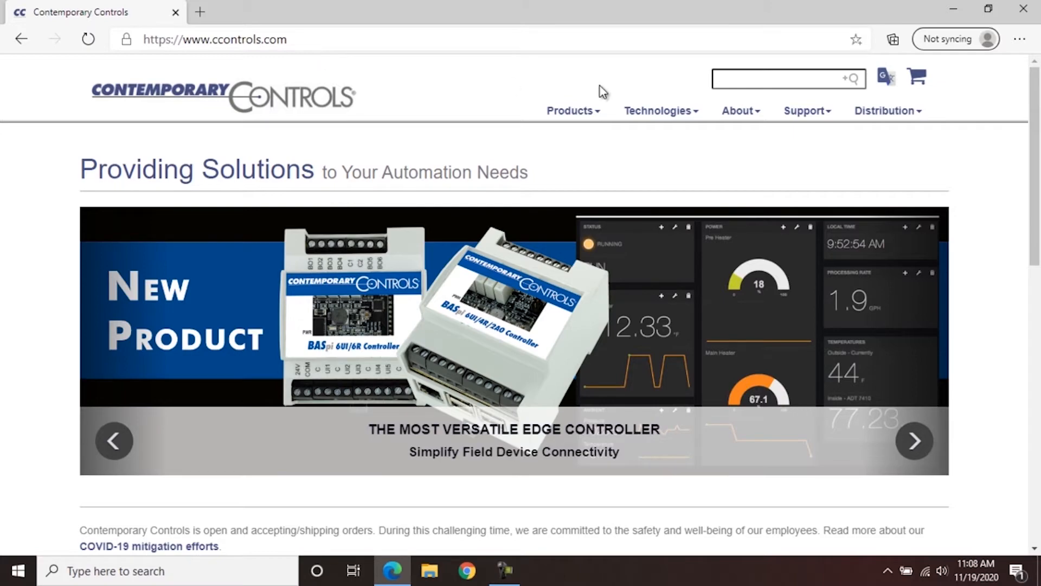
# - Go from Support to Software Downloads and open the BAScontrol Toolset page under Sedona Downloads
pyautogui.click(805, 110)
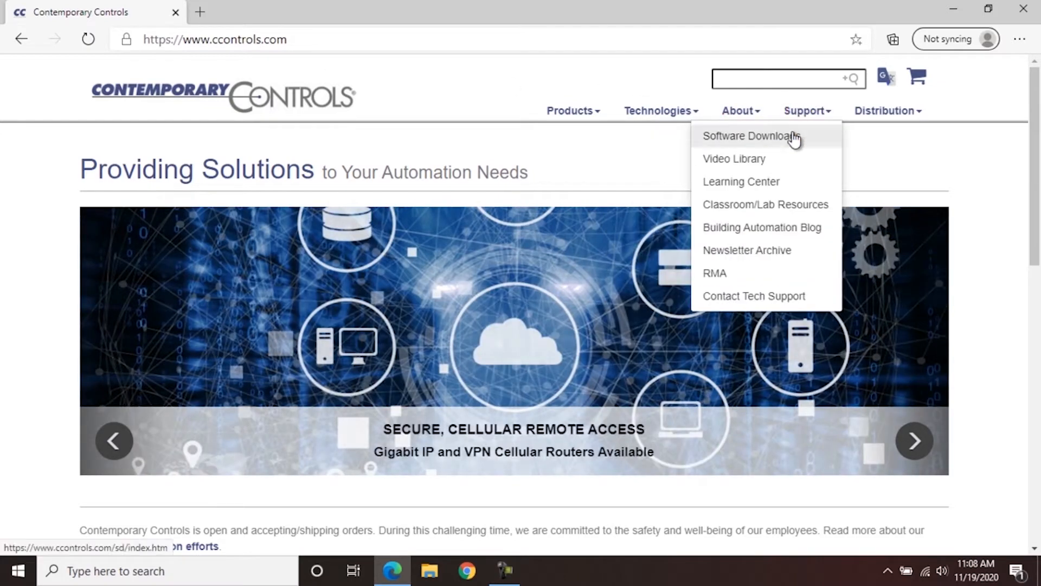
pyautogui.click(749, 135)
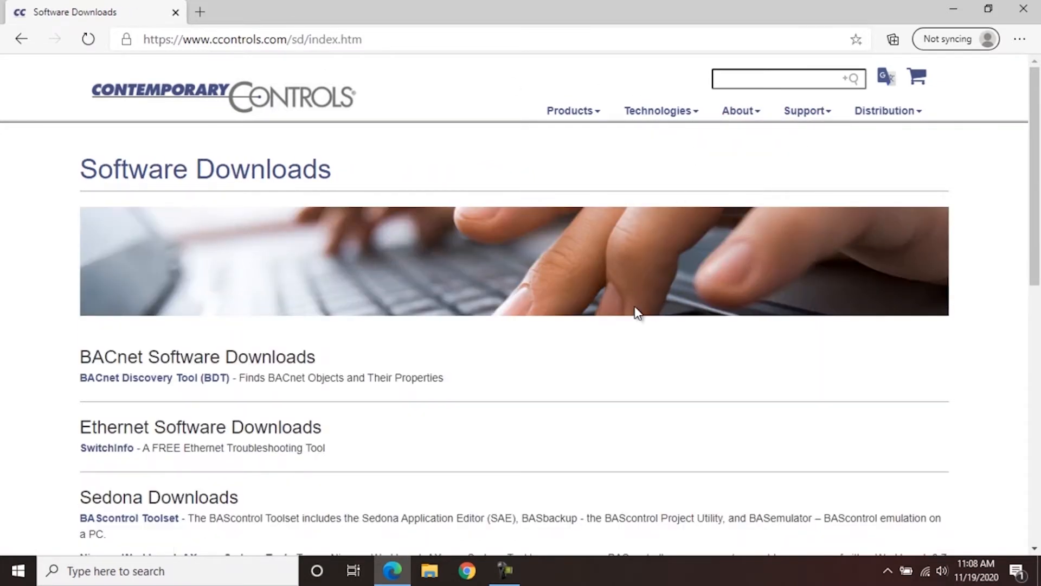
pyautogui.scroll(-3)
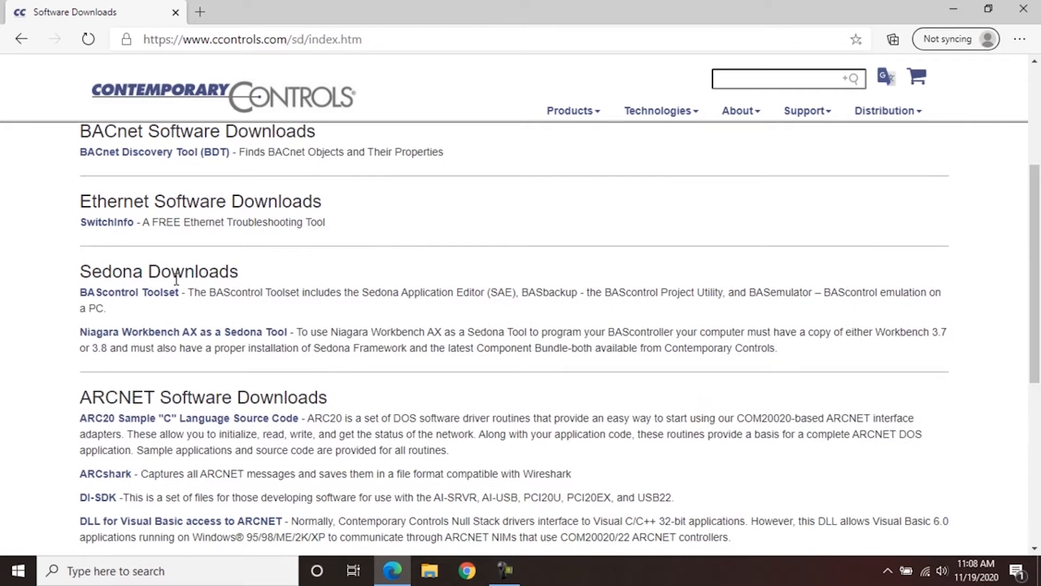
pyautogui.moveTo(165, 308)
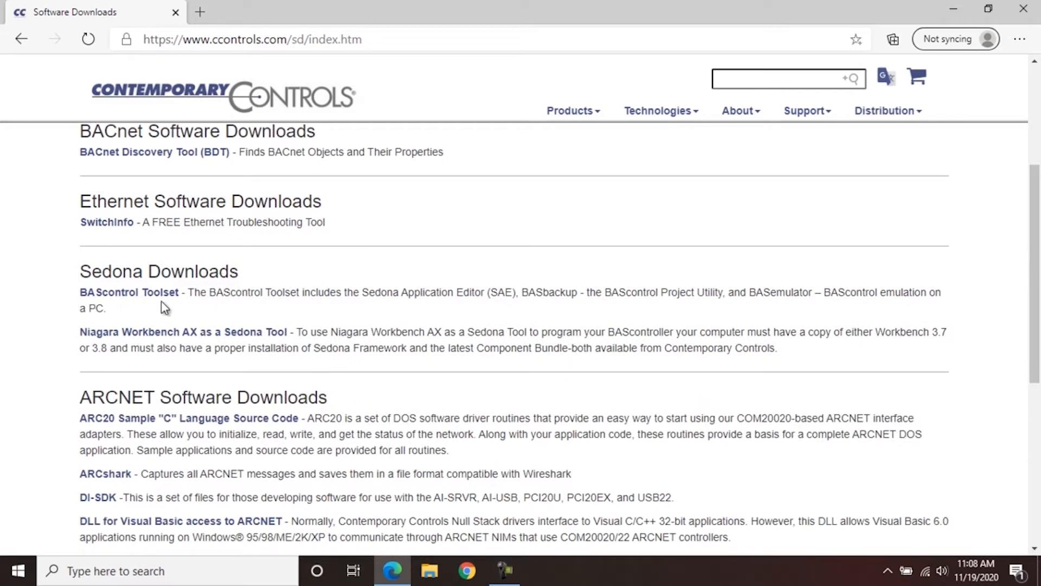
pyautogui.click(129, 292)
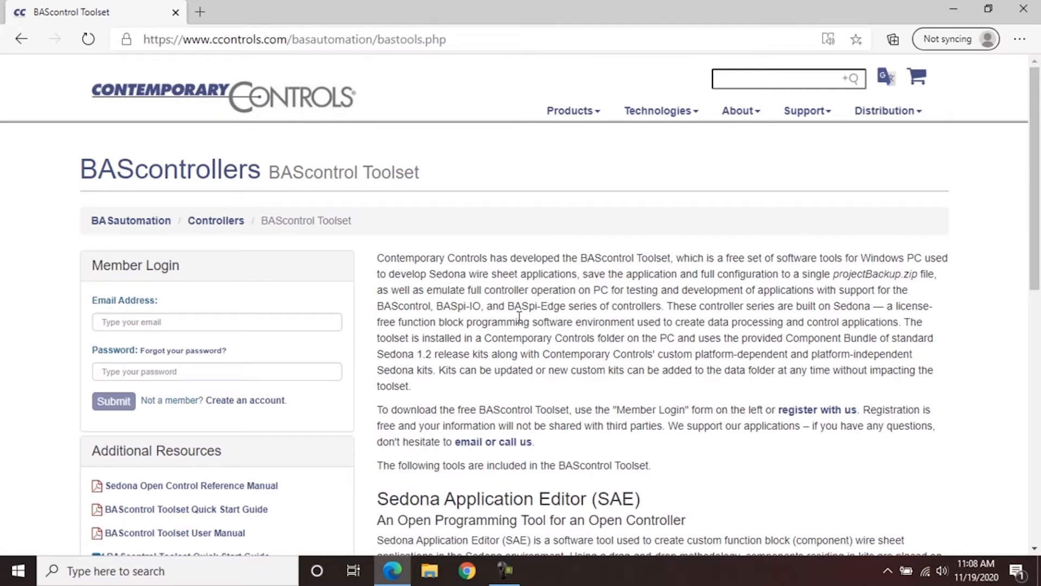
pyautogui.moveTo(509, 317)
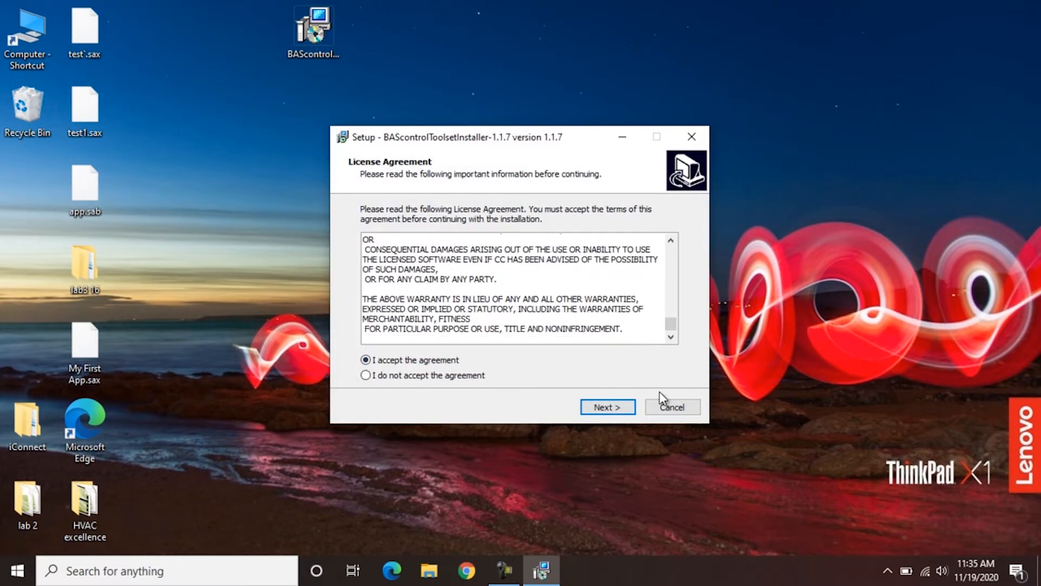
# - Install the full BAScontrol Toolset into the existing Contemporary Controls folder with all three desktop shortcuts
pyautogui.click(606, 406)
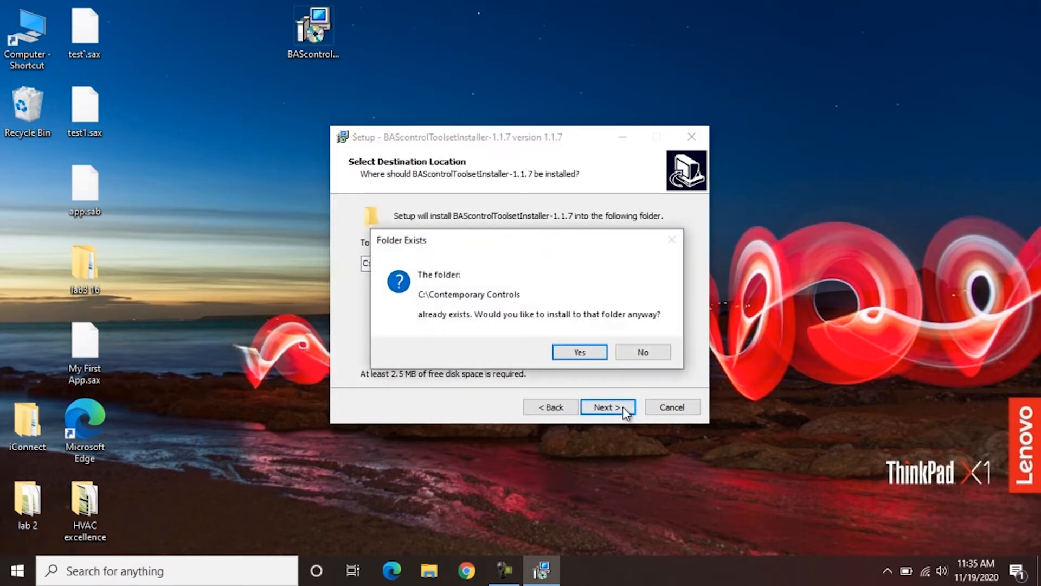
pyautogui.click(579, 352)
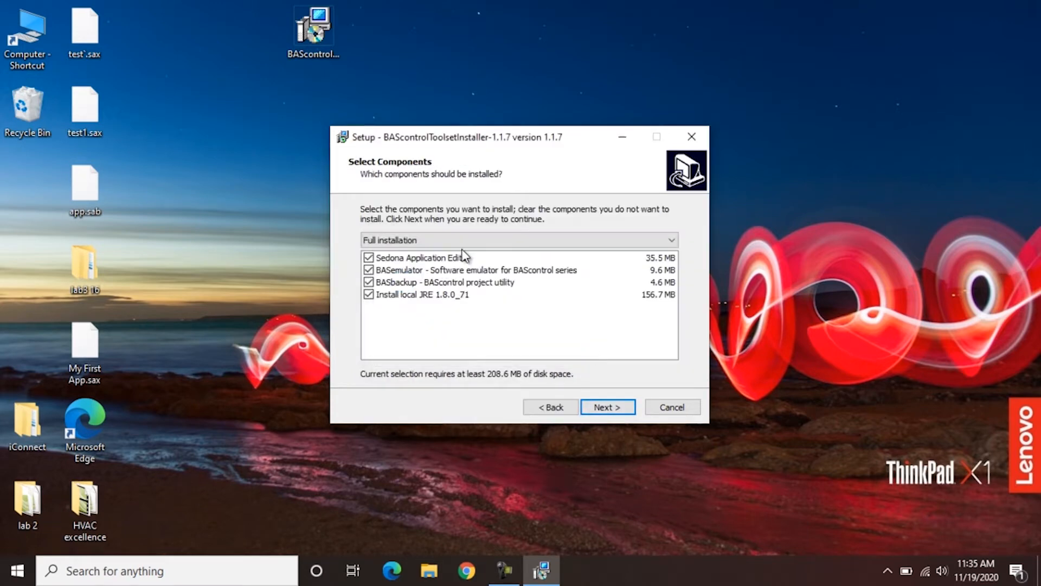
pyautogui.click(606, 407)
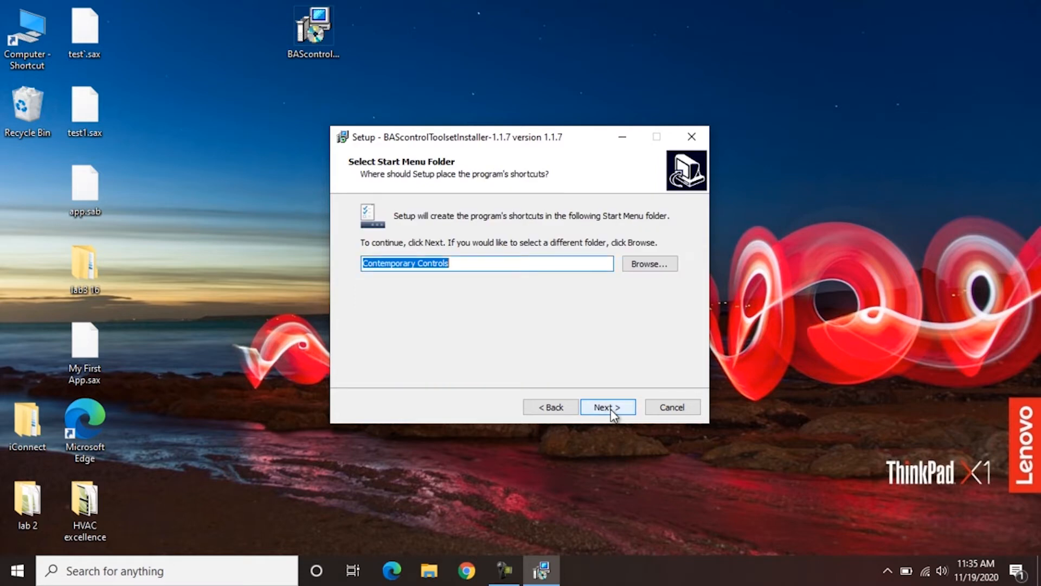
pyautogui.click(607, 406)
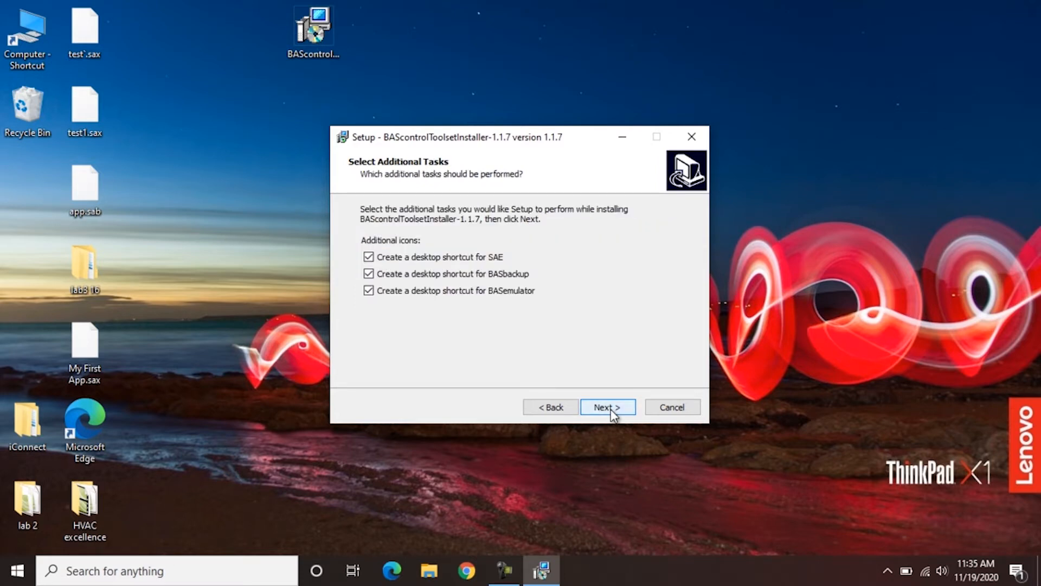
pyautogui.click(606, 406)
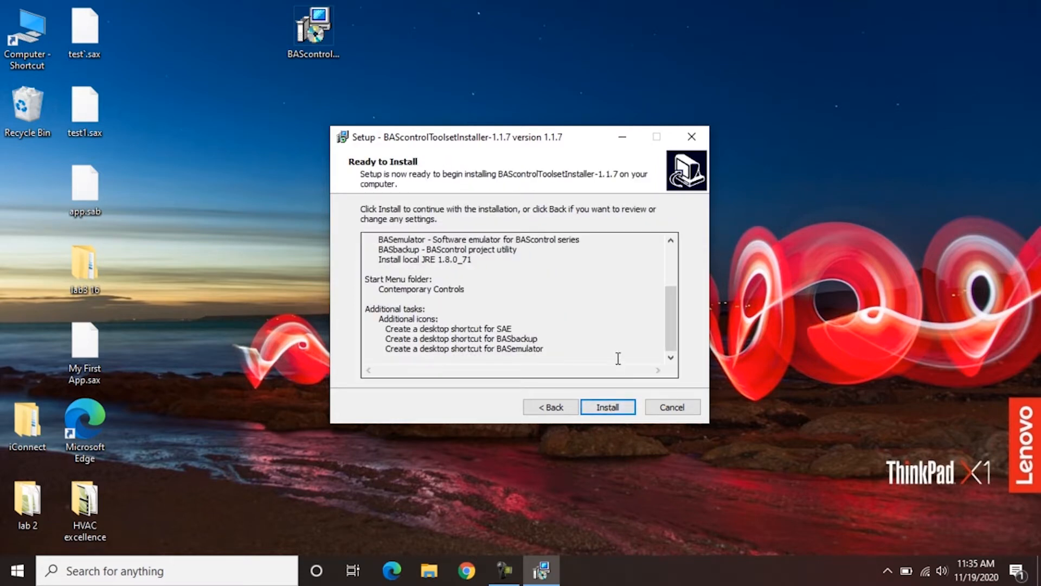
pyautogui.click(607, 406)
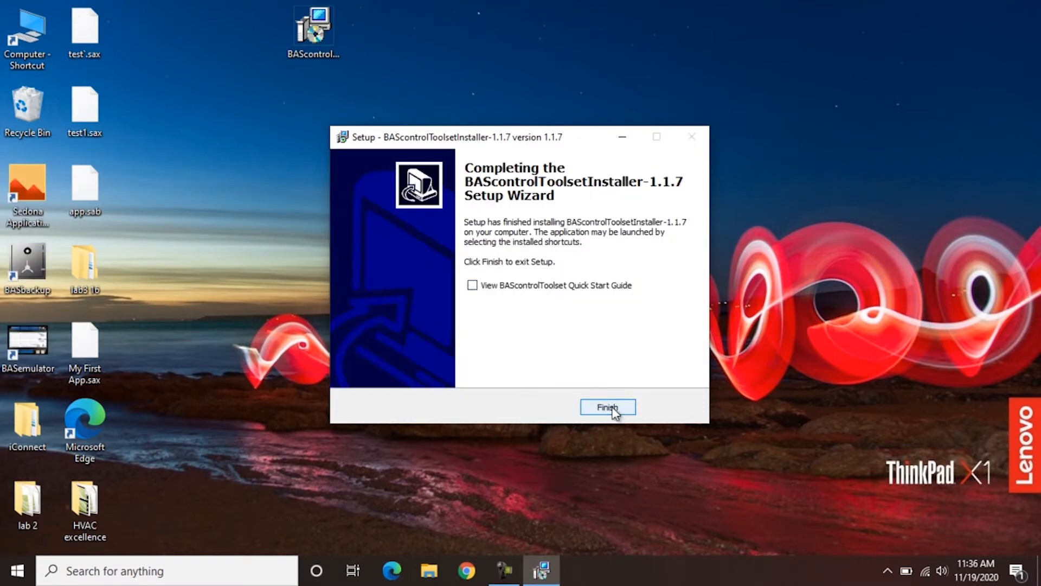
pyautogui.click(606, 407)
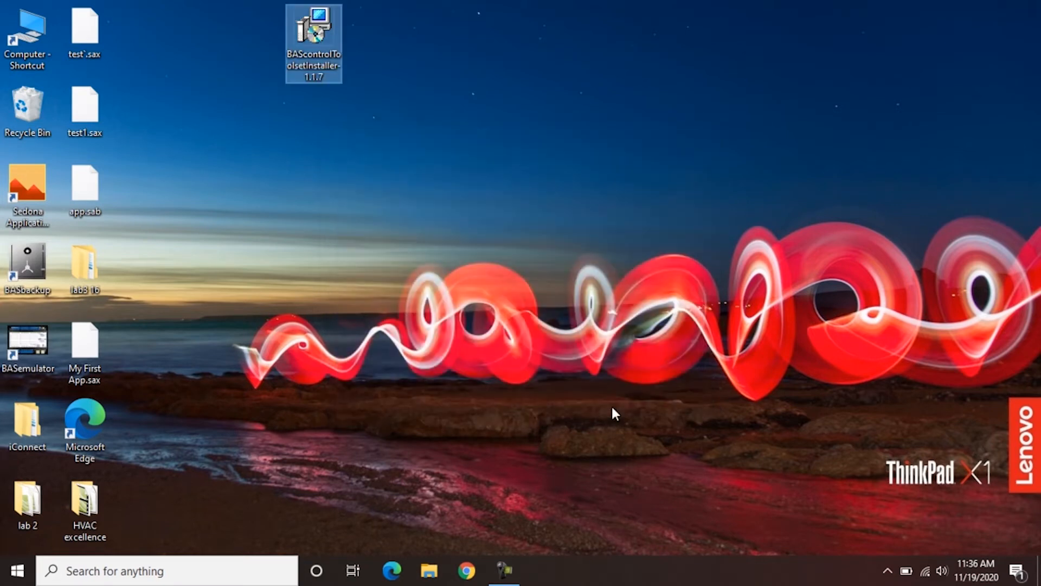
pyautogui.moveTo(246, 232)
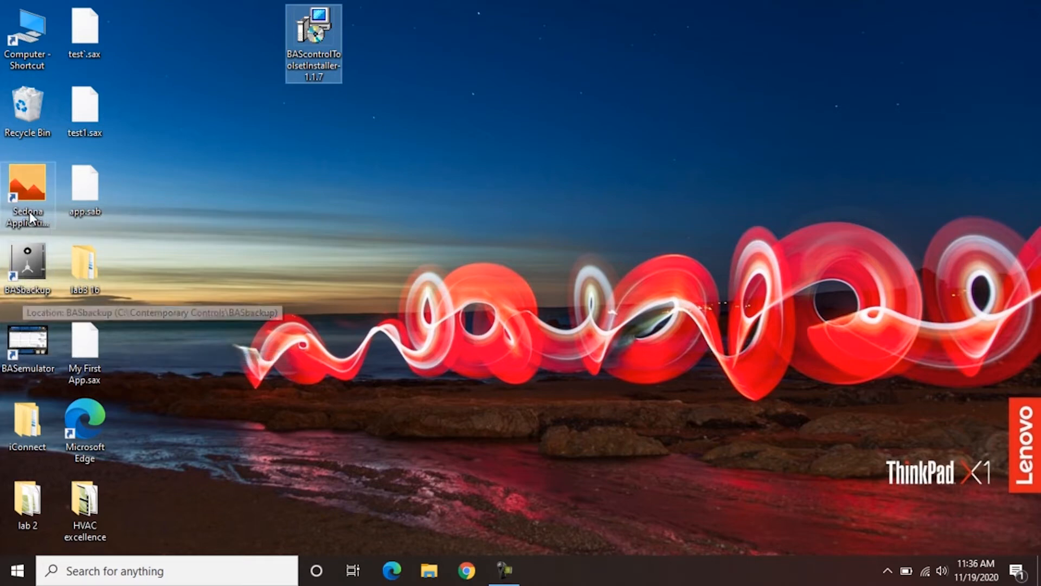
pyautogui.moveTo(28, 193)
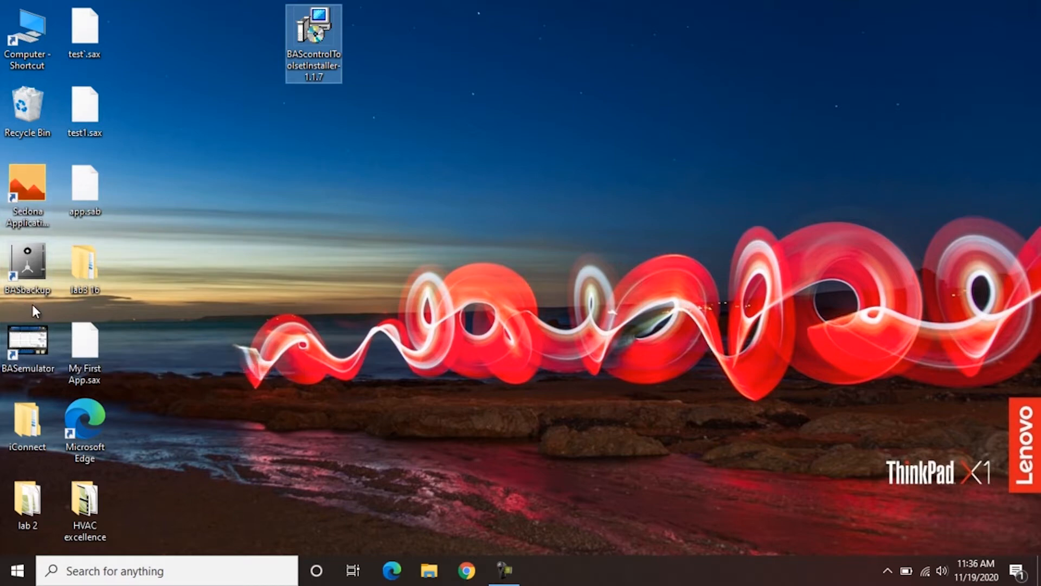
pyautogui.moveTo(195, 355)
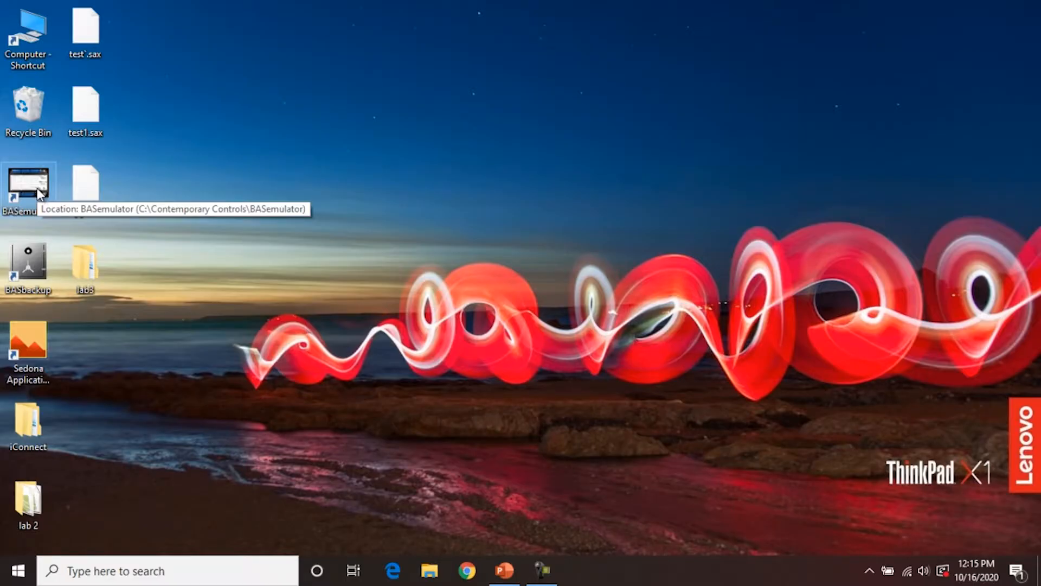
# - Launch BASemulator, start the emulated controller, and log in to its web page as admin
pyautogui.doubleClick(28, 184)
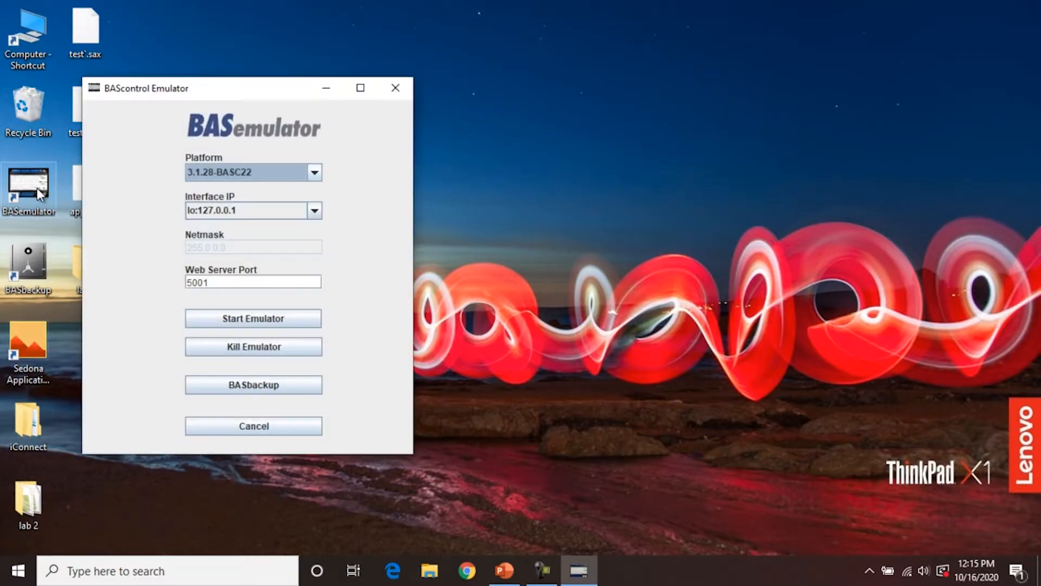
pyautogui.click(253, 318)
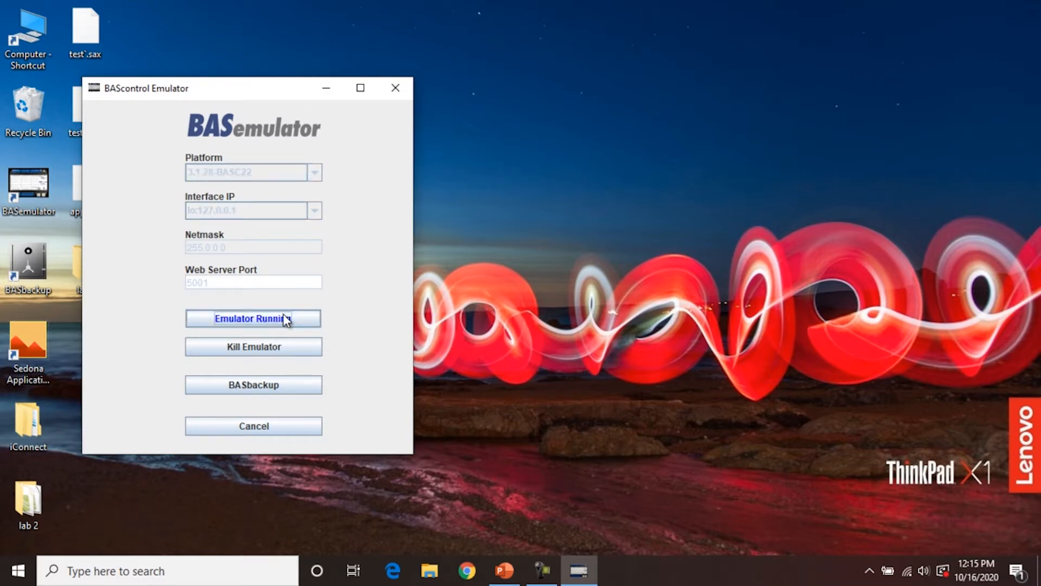
pyautogui.write('a')
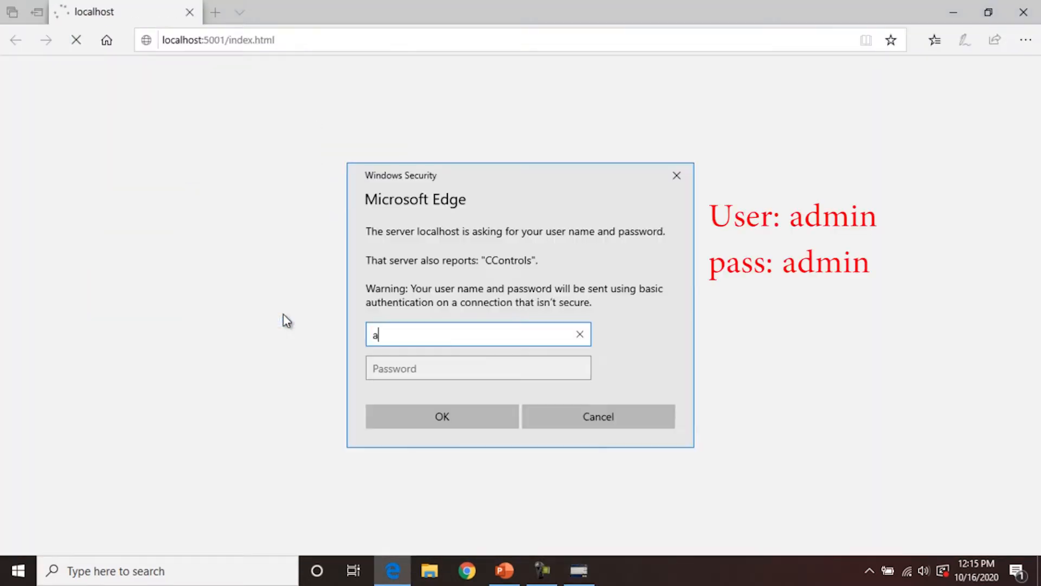
pyautogui.write('admin')
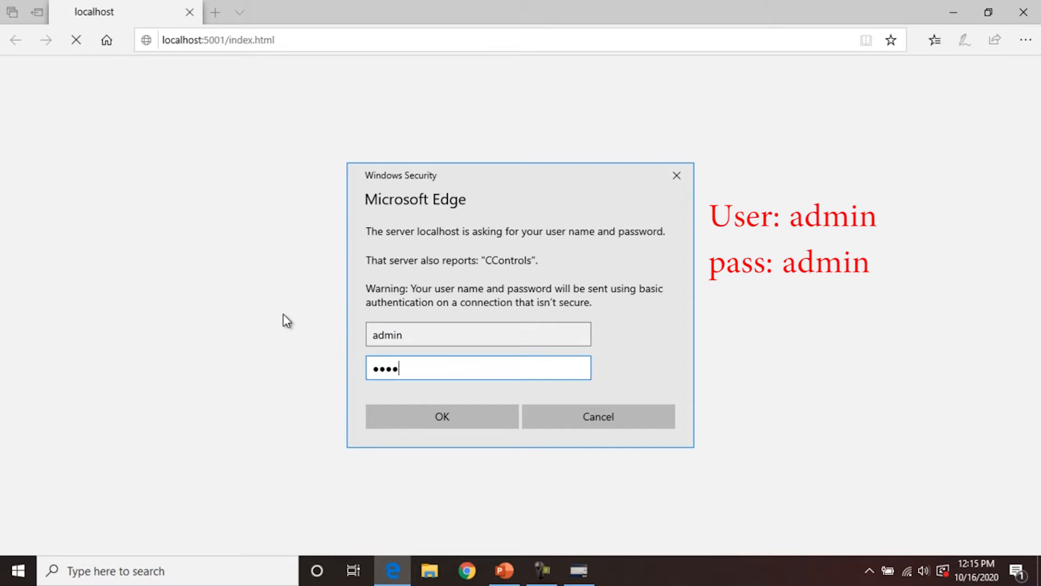
pyautogui.click(441, 416)
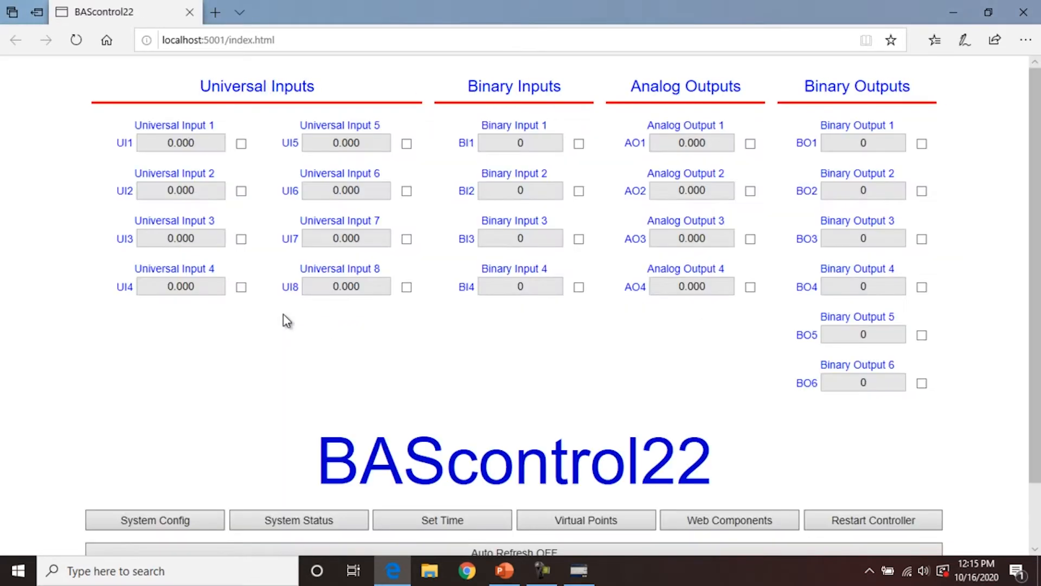
pyautogui.moveTo(933, 13)
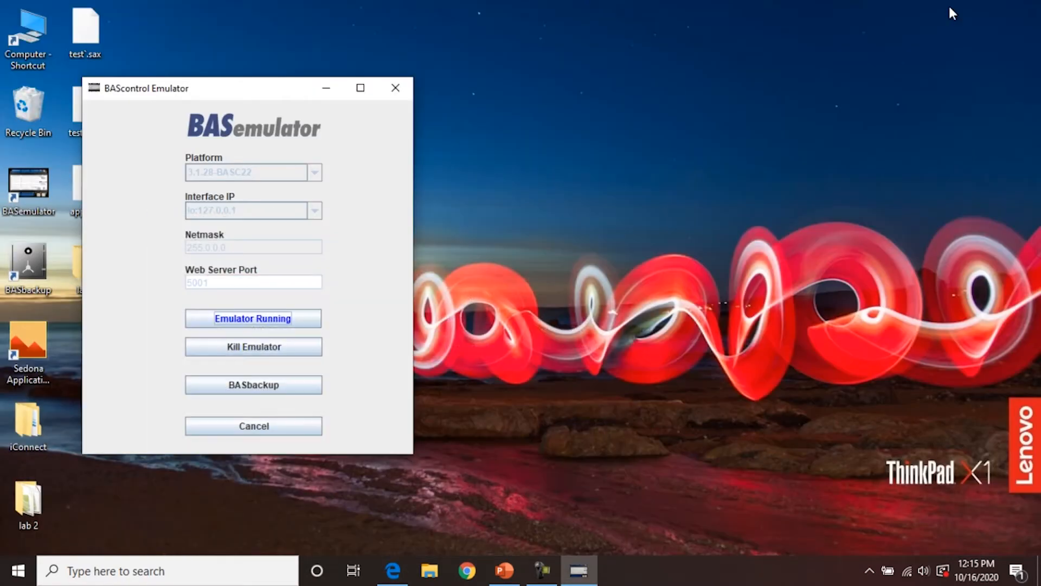
pyautogui.click(253, 426)
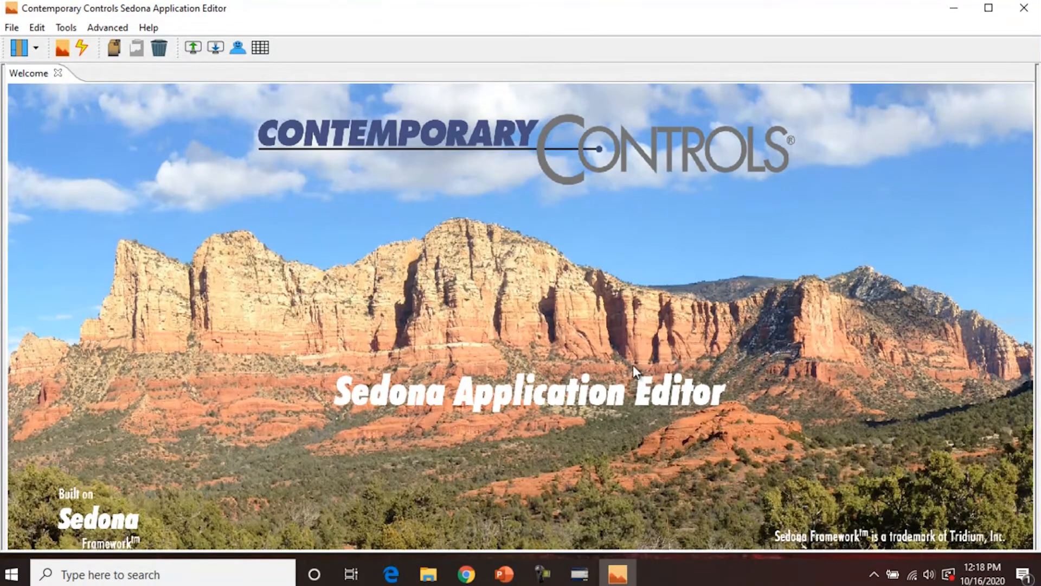
pyautogui.moveTo(430, 201)
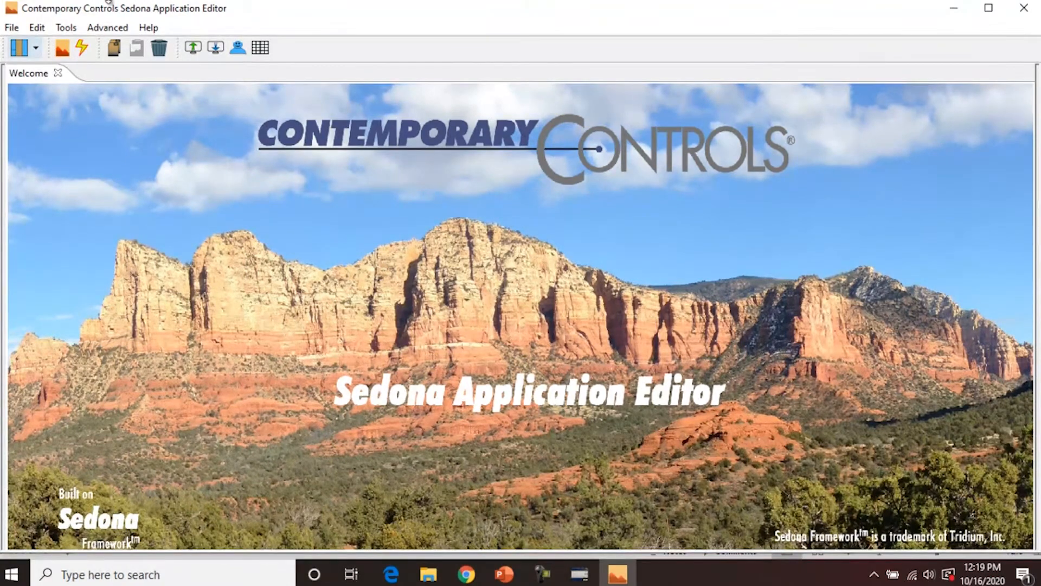
# - Open a connection to host 127.0.0.1 with the controller password
pyautogui.click(11, 27)
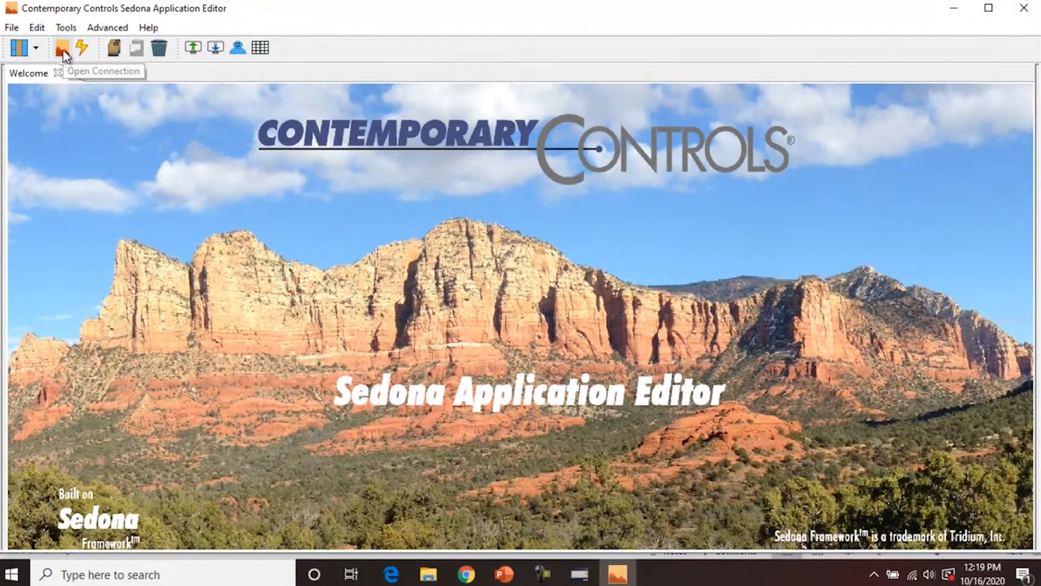
pyautogui.click(63, 47)
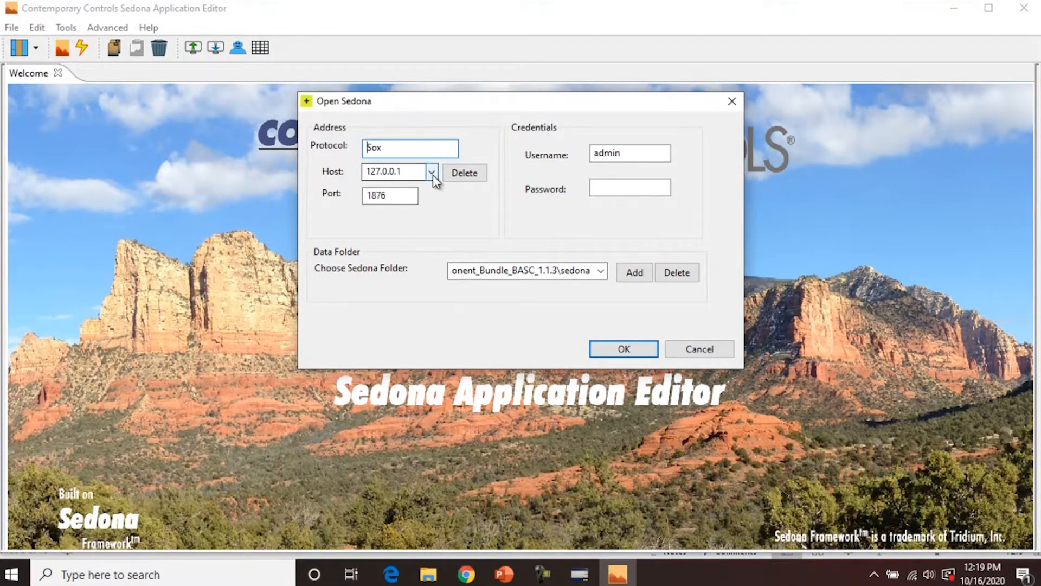
pyautogui.click(432, 172)
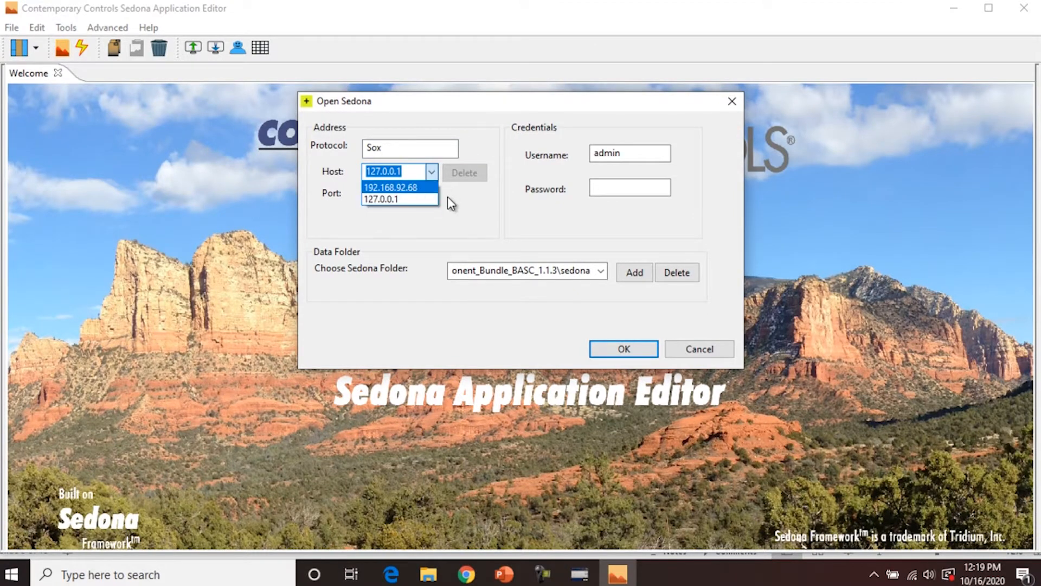
pyautogui.click(381, 199)
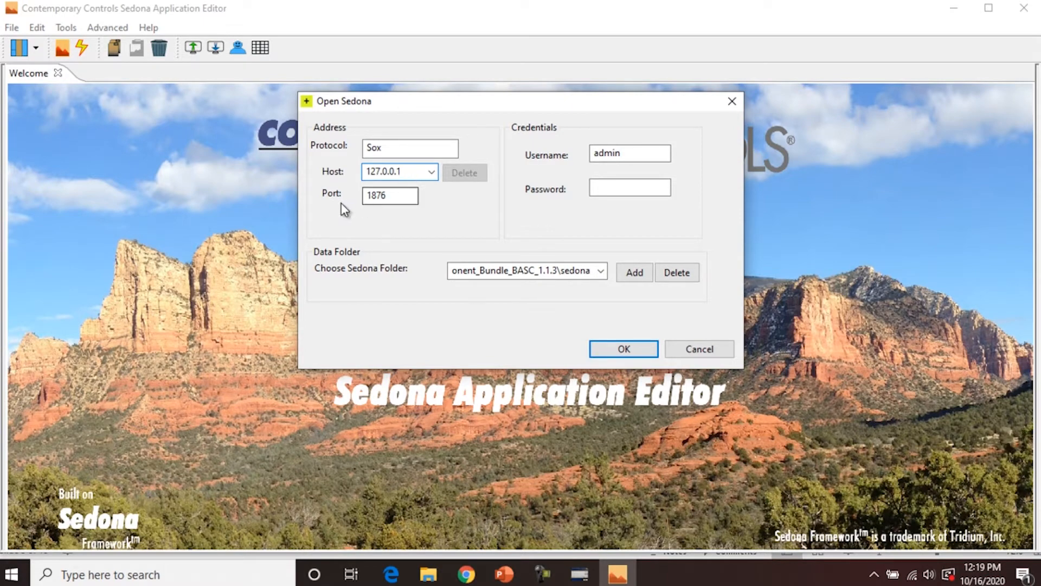
pyautogui.click(630, 187)
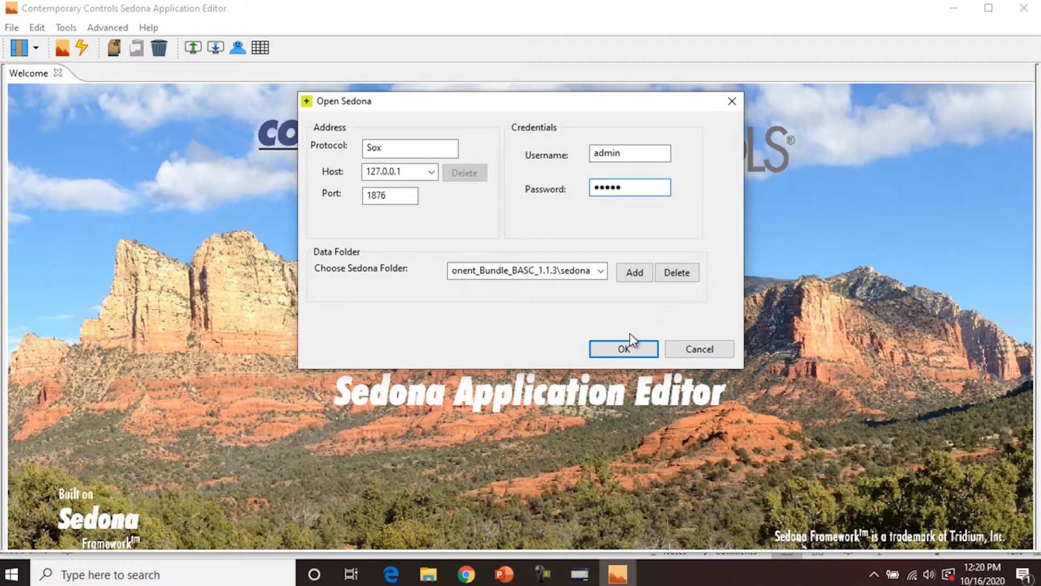
pyautogui.click(623, 349)
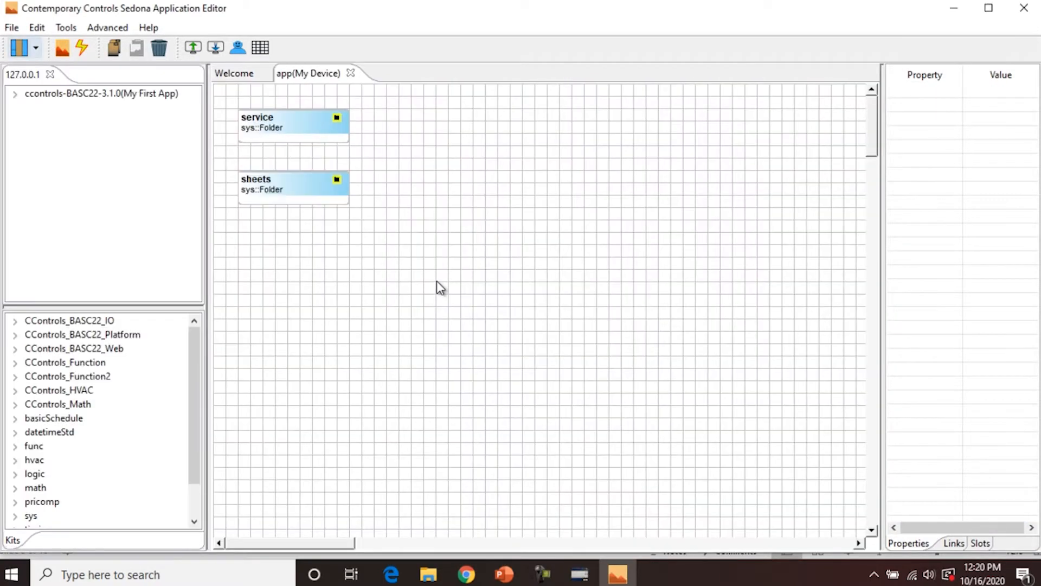
pyautogui.moveTo(536, 251)
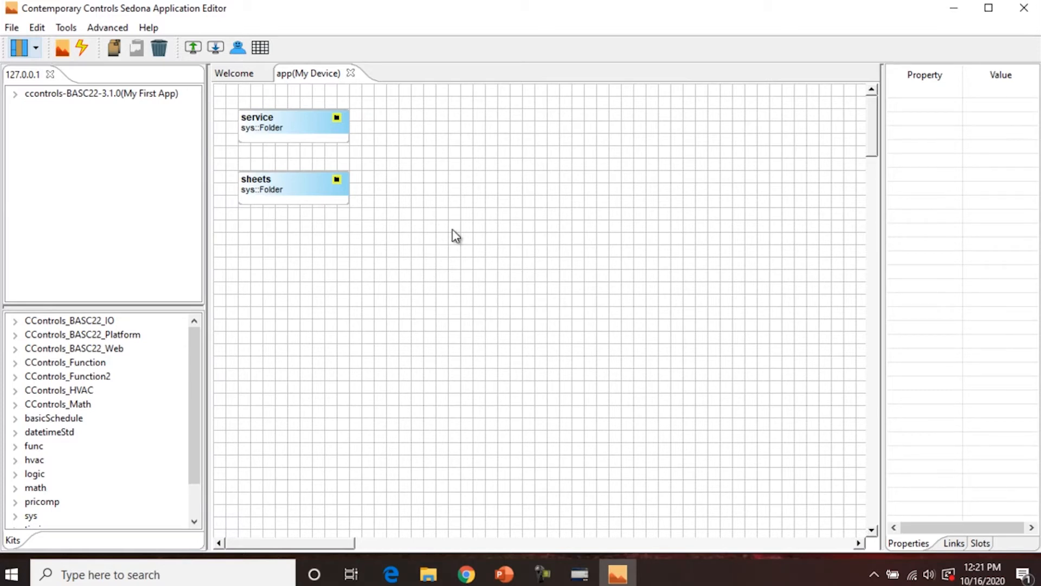
pyautogui.moveTo(465, 338)
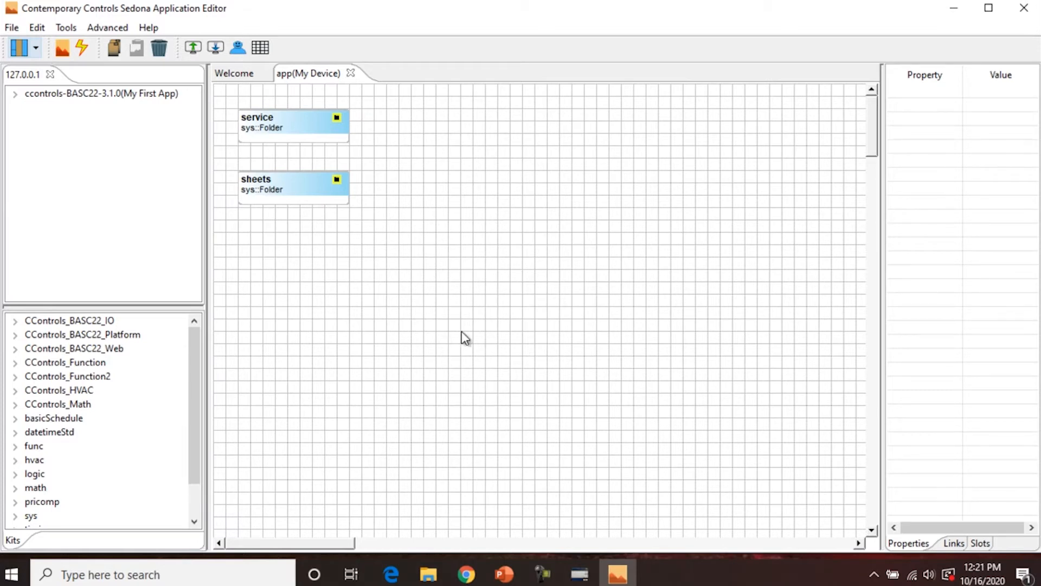
pyautogui.moveTo(151, 155)
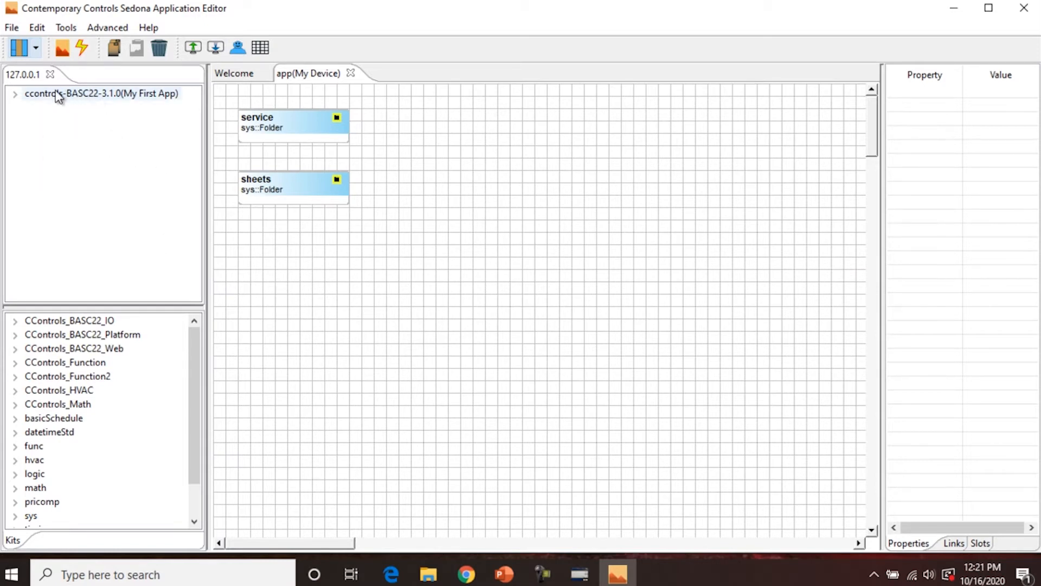
pyautogui.click(15, 94)
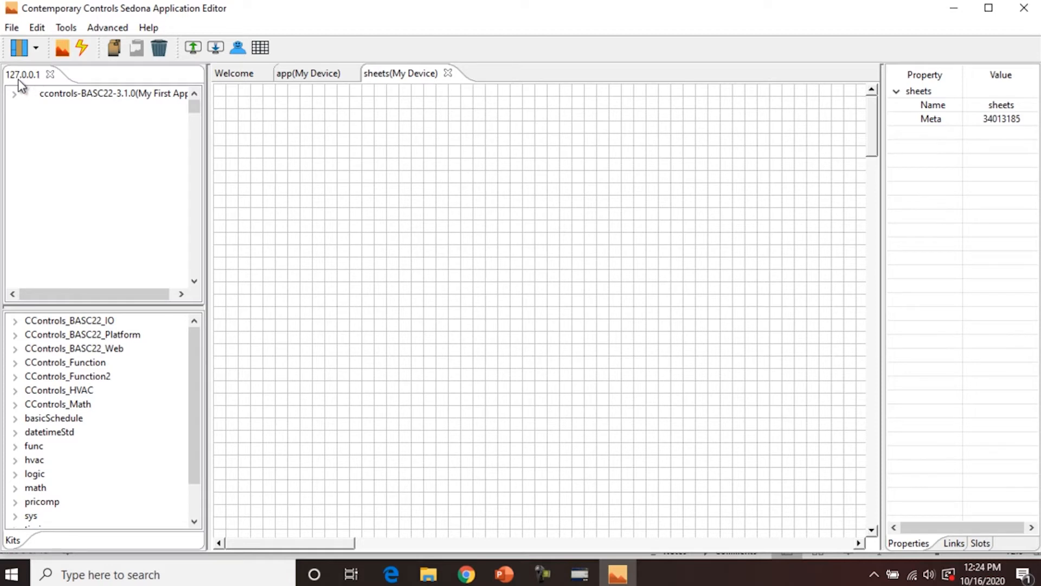
pyautogui.moveTo(27, 78)
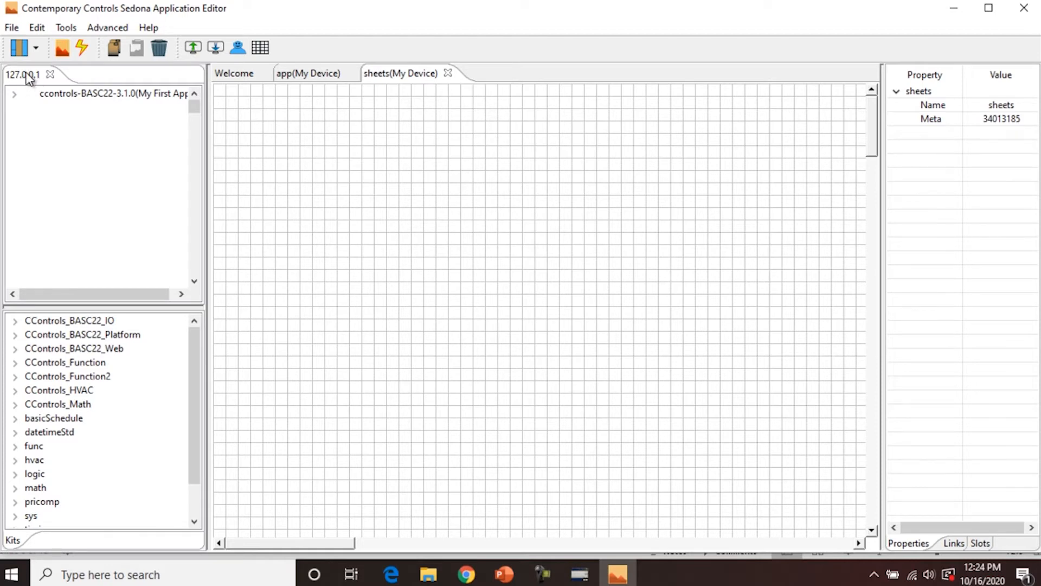
pyautogui.moveTo(44, 118)
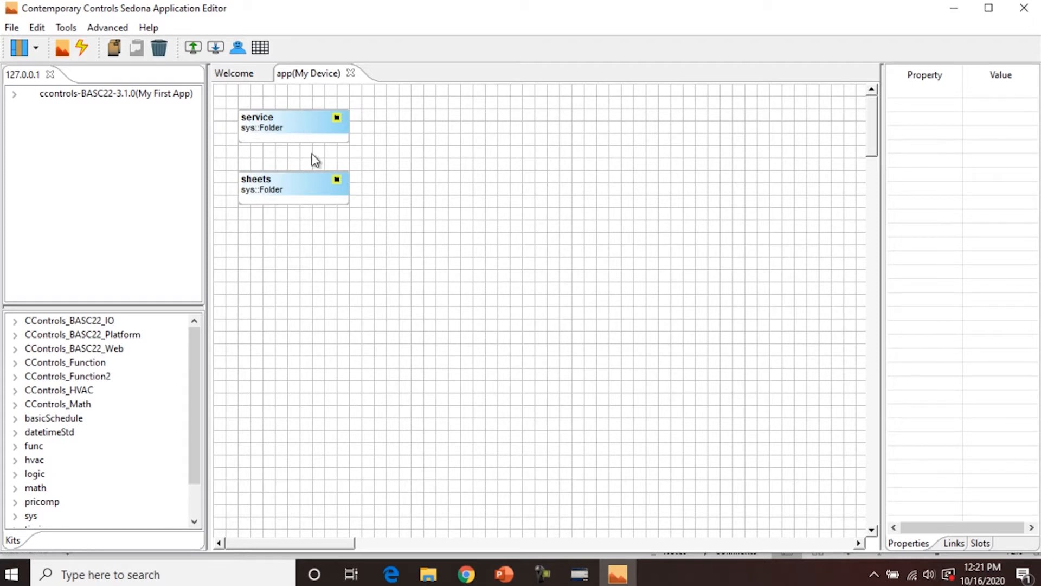
pyautogui.moveTo(256, 117)
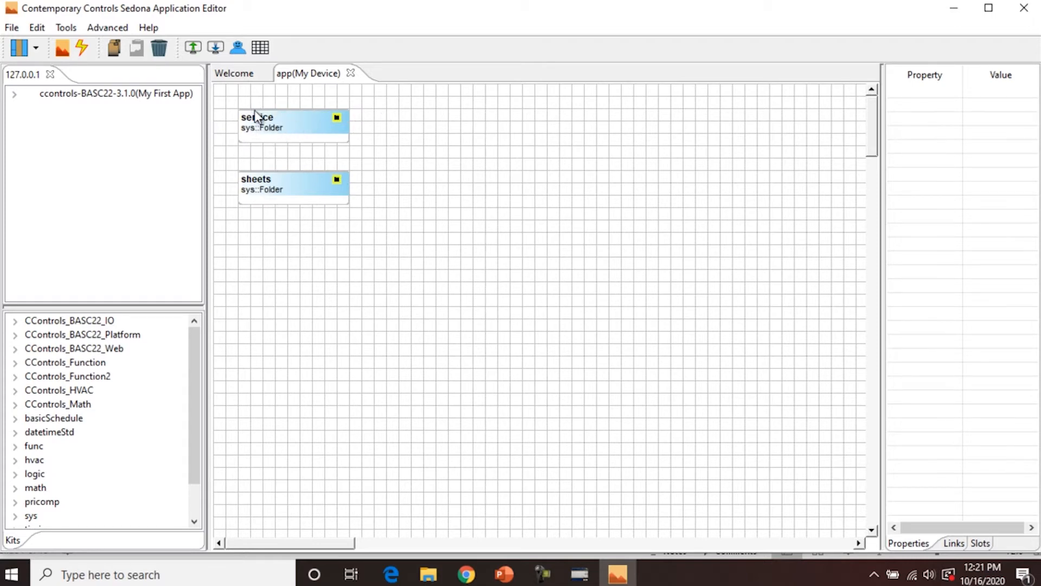
pyautogui.moveTo(234, 131)
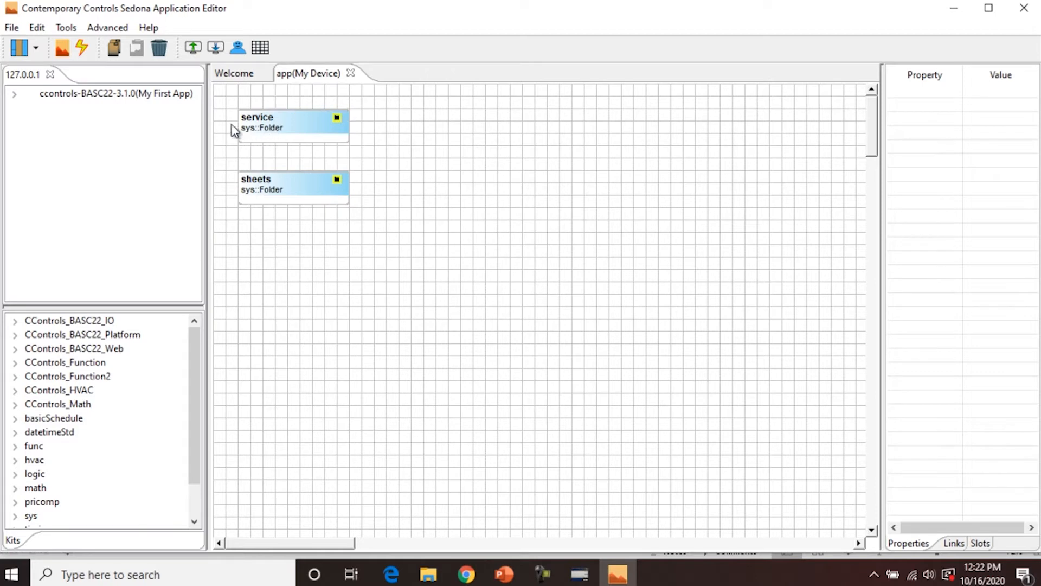
pyautogui.moveTo(322, 158)
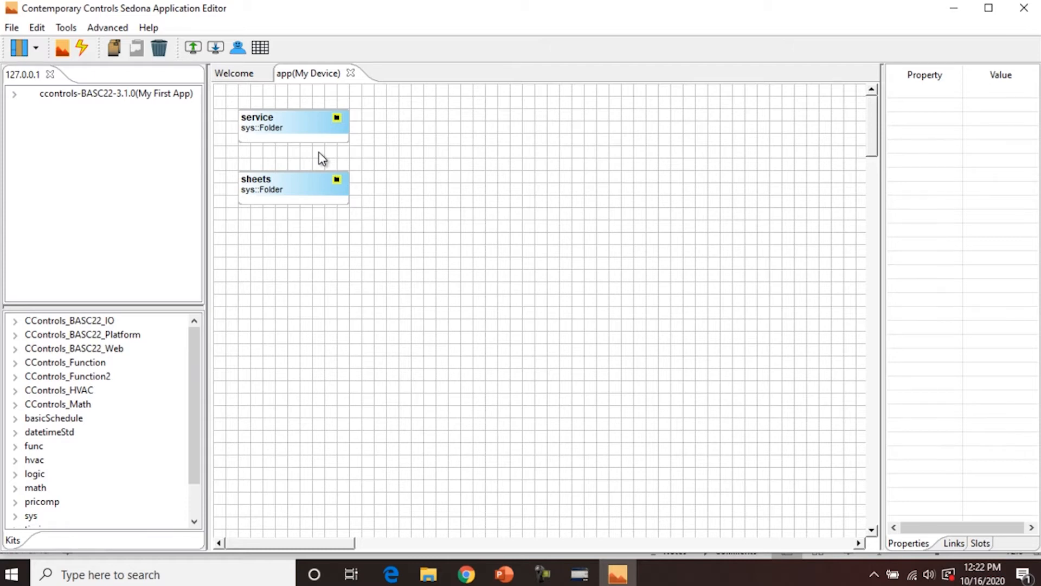
# - Open the sheets folder's wire sheet and expand a kit in the Kits palette
pyautogui.doubleClick(255, 184)
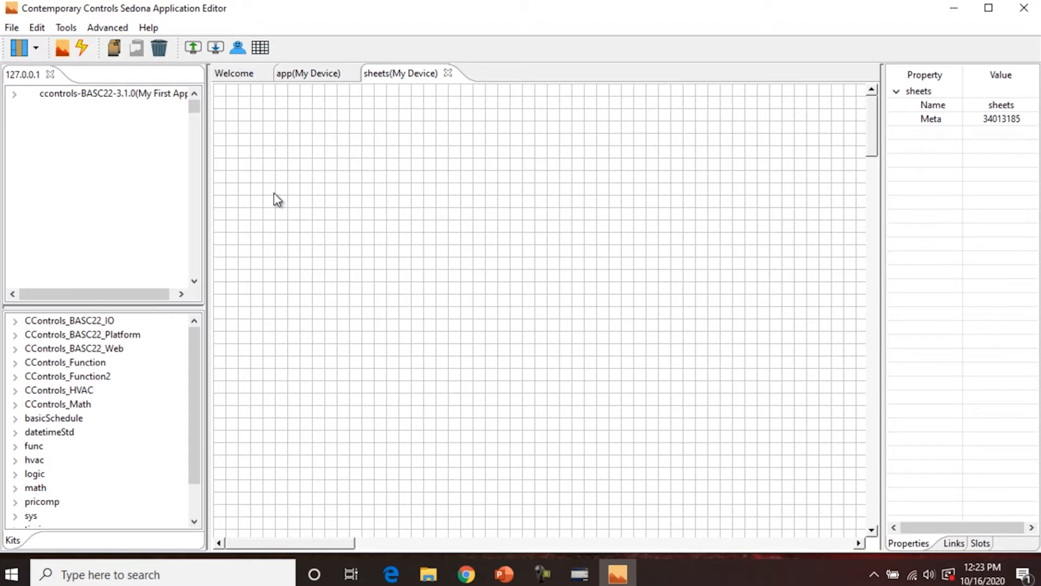
pyautogui.moveTo(273, 291)
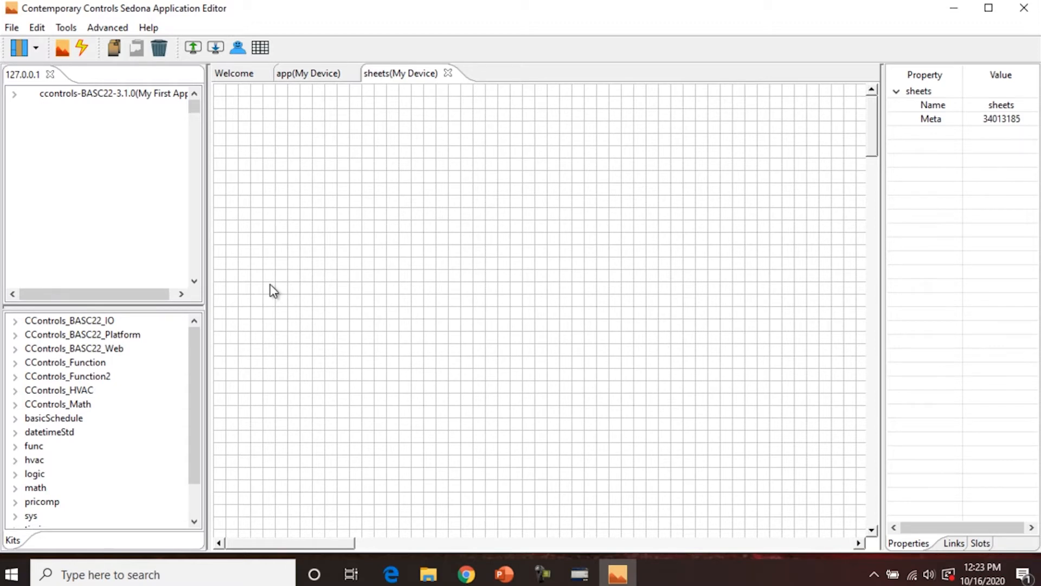
pyautogui.moveTo(578, 165)
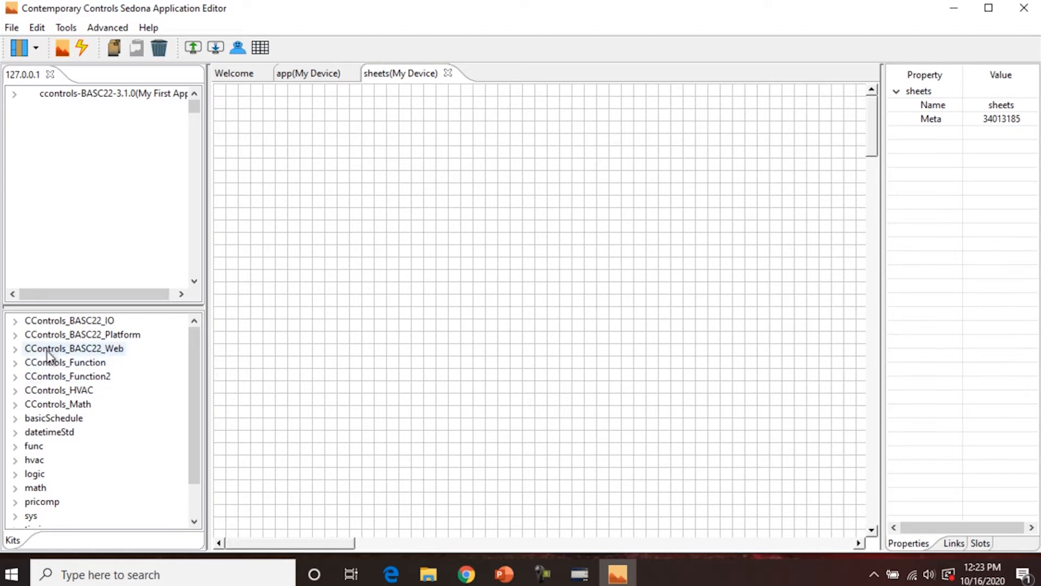
pyautogui.moveTo(70, 355)
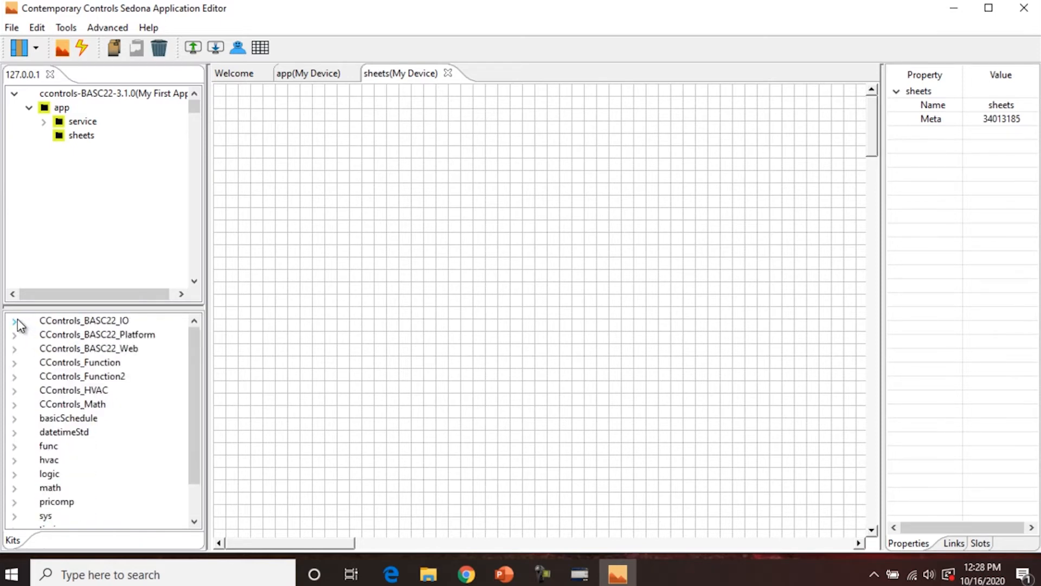
pyautogui.click(15, 390)
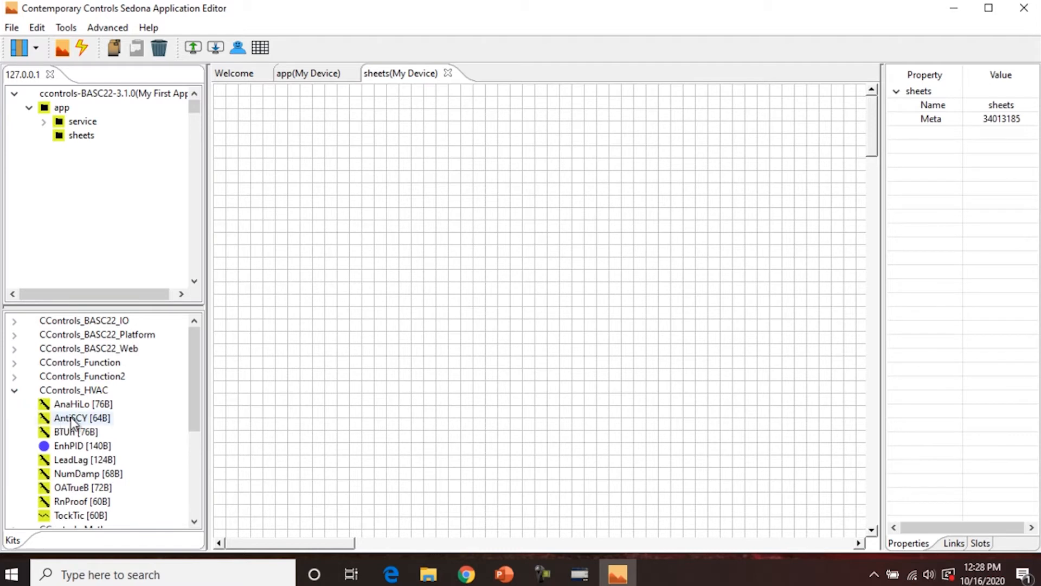
pyautogui.click(14, 390)
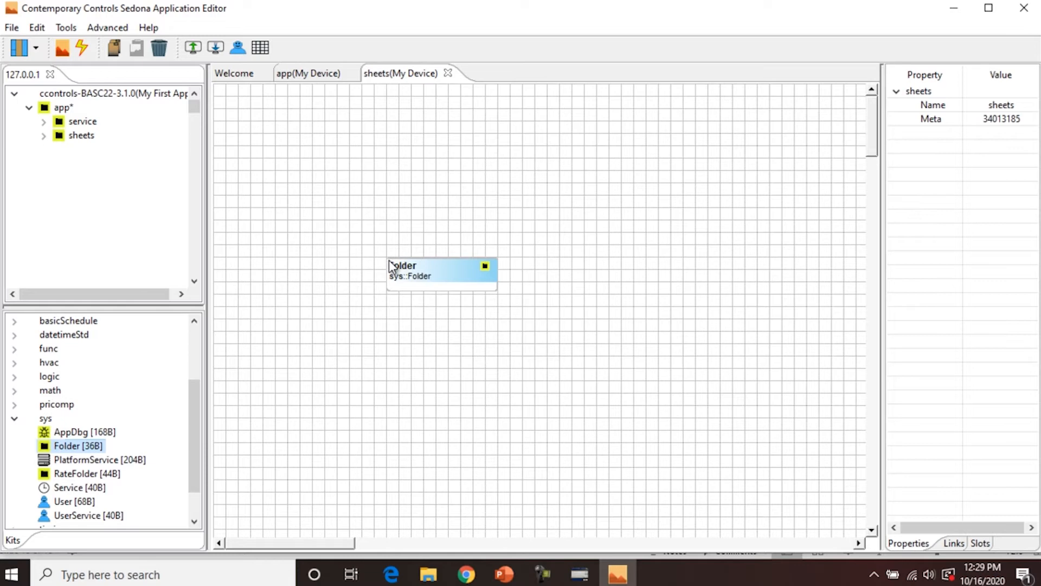
# - Select the new folder on the sheets wire sheet and change its Name to Test1
pyautogui.click(484, 330)
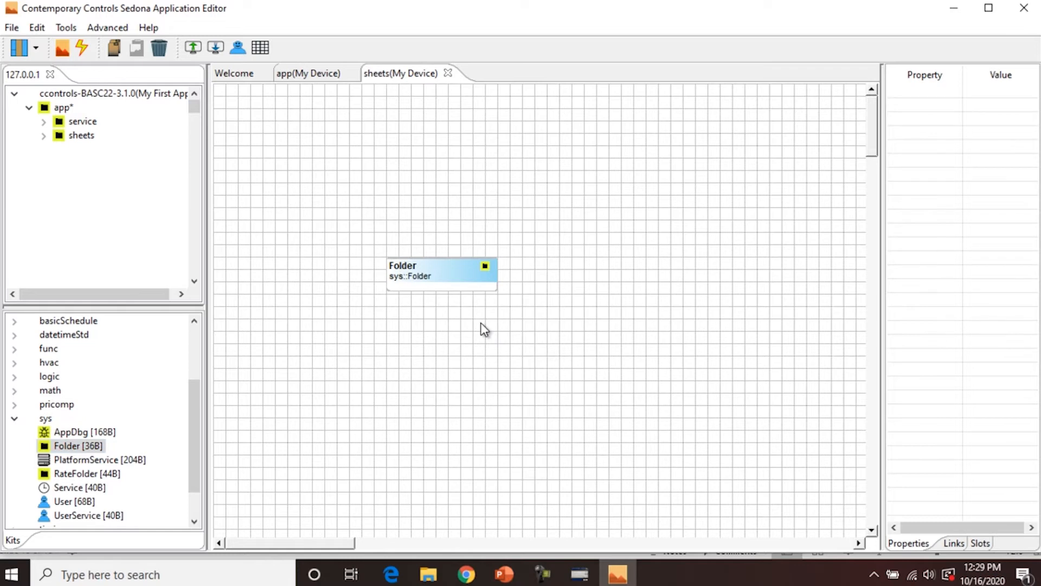
pyautogui.moveTo(468, 281)
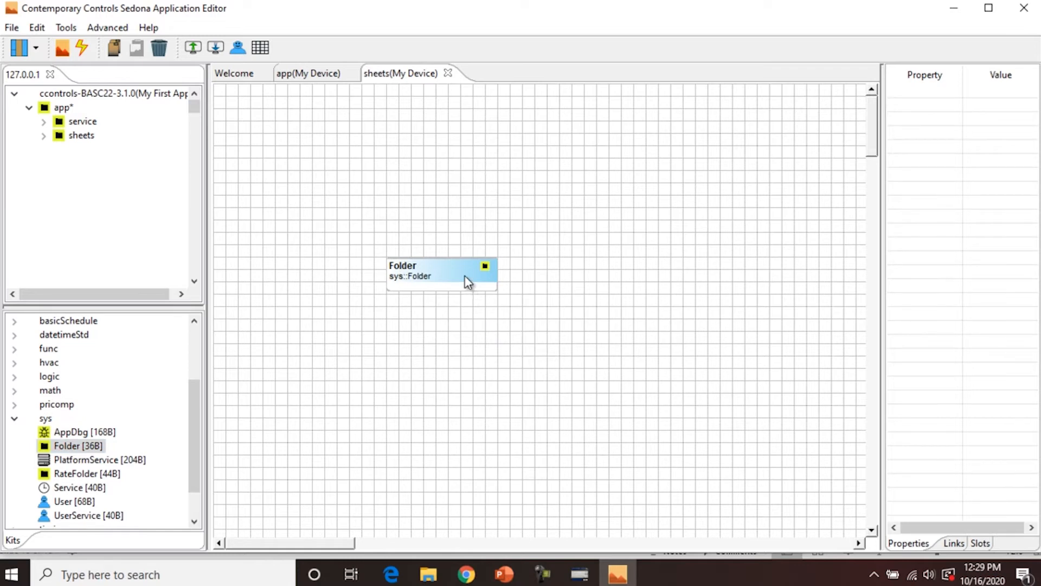
pyautogui.click(438, 273)
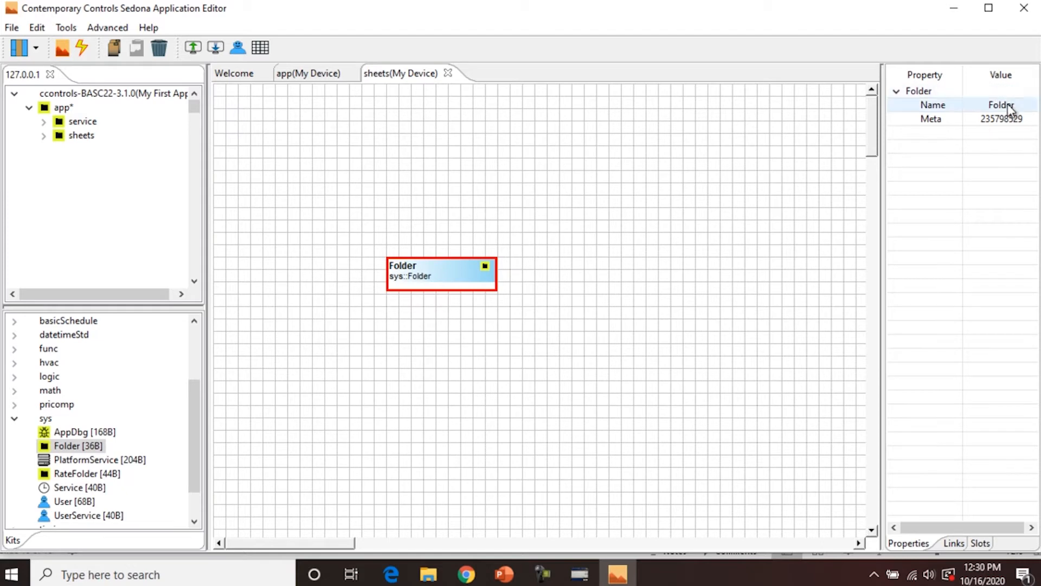
pyautogui.doubleClick(989, 104)
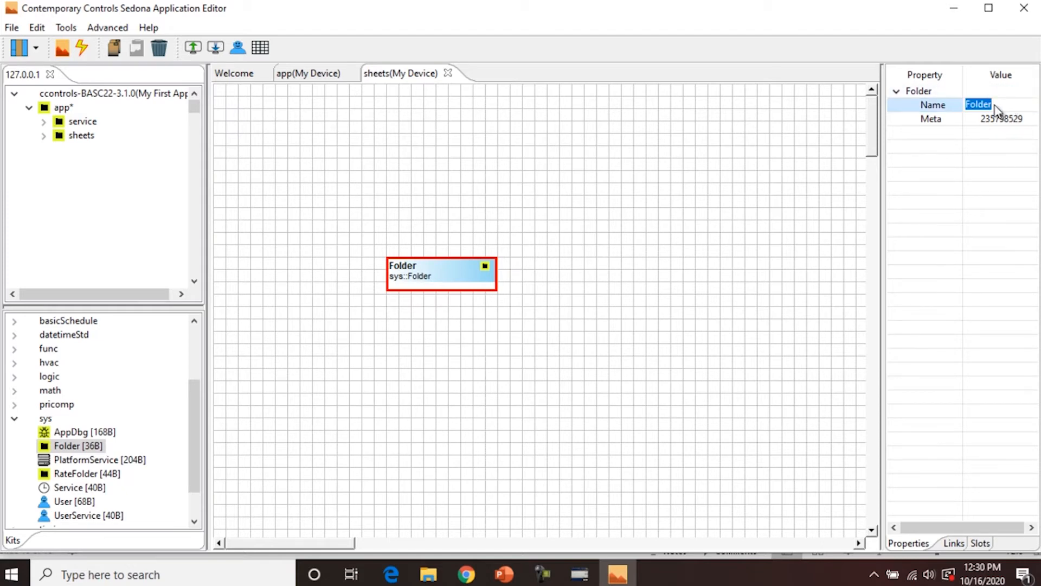
pyautogui.write('Test')
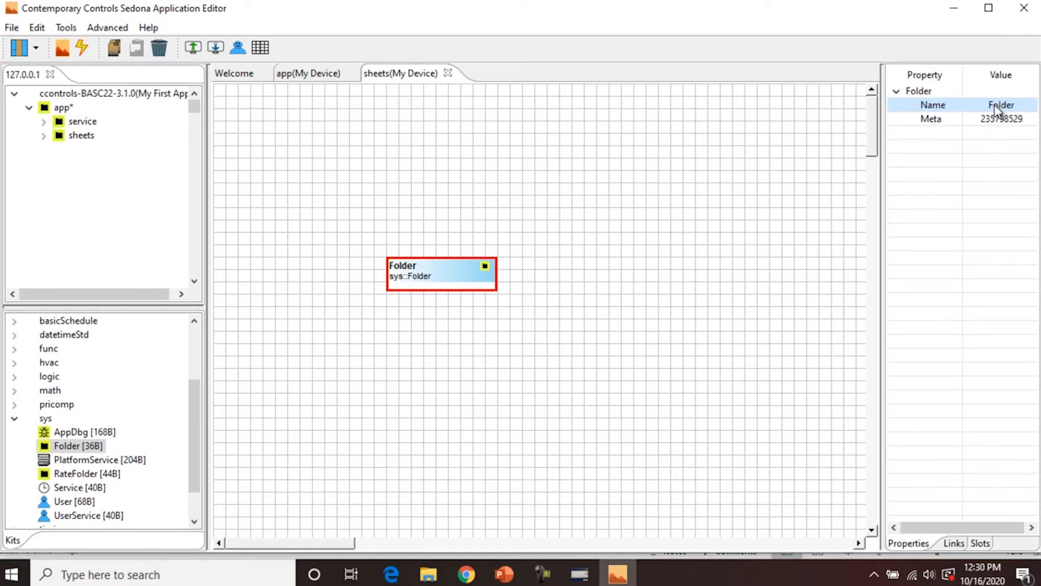
pyautogui.write('Test1')
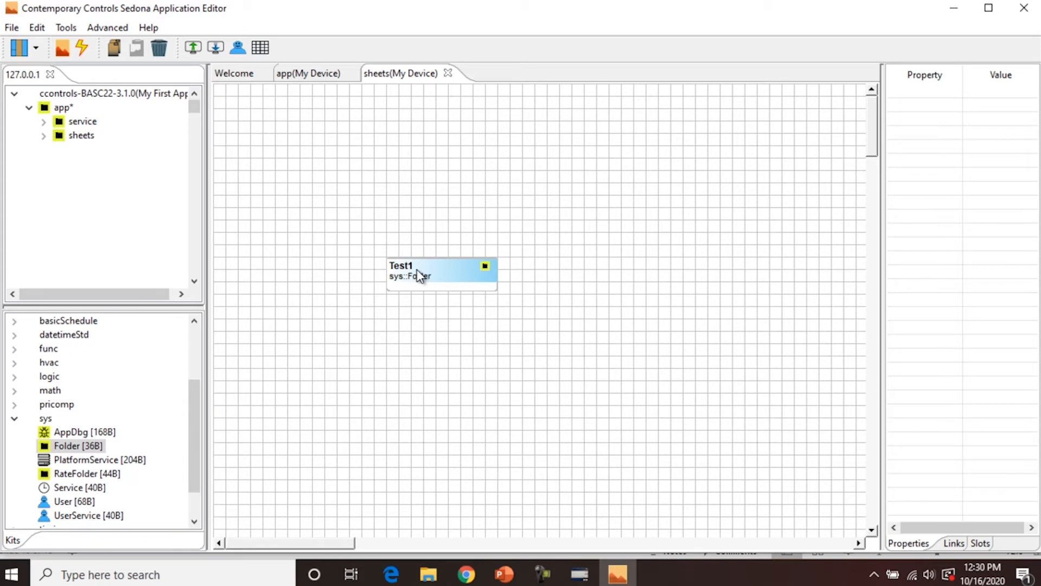
# - Place func kit TickTock and Count on Test1 and link TickTock Out to Count In
pyautogui.doubleClick(402, 270)
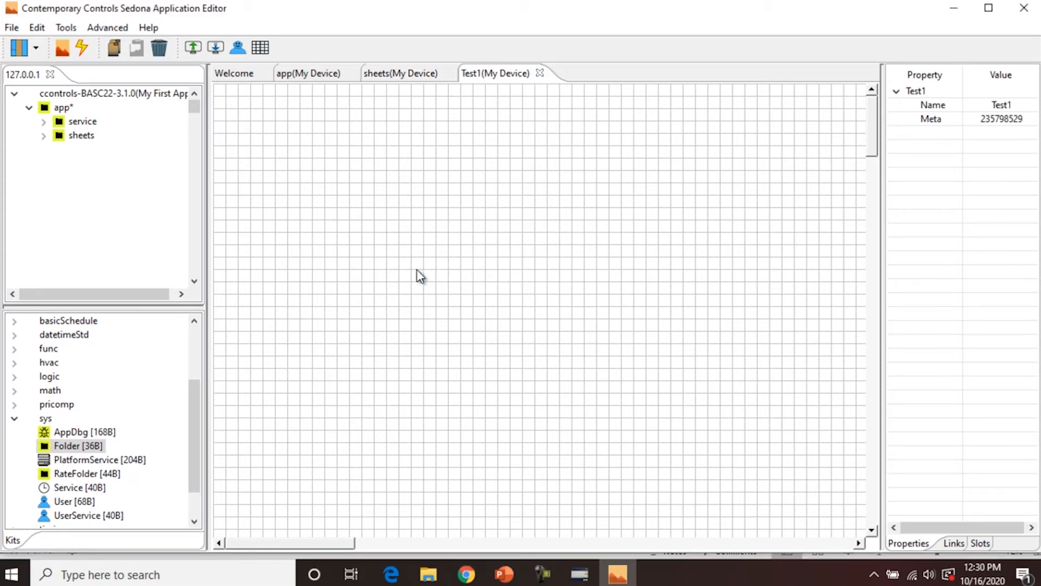
pyautogui.moveTo(555, 269)
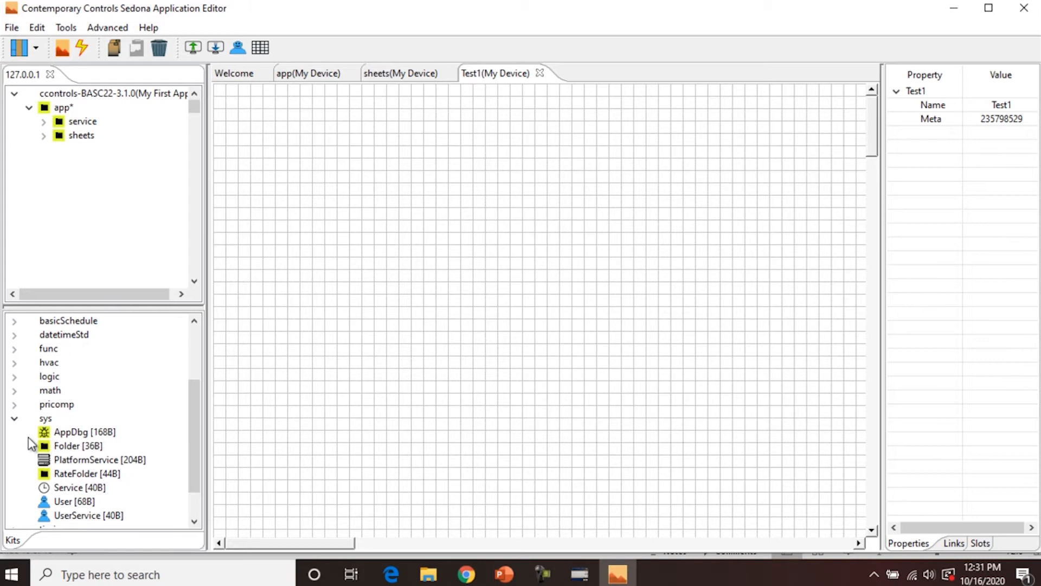
pyautogui.click(14, 418)
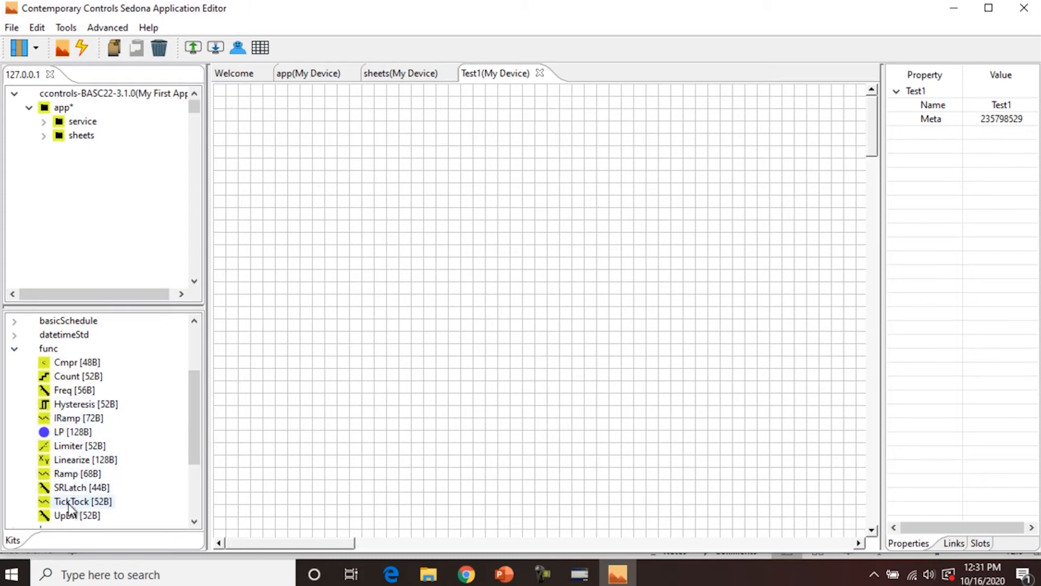
pyautogui.moveTo(72, 502); pyautogui.dragTo(465, 260)
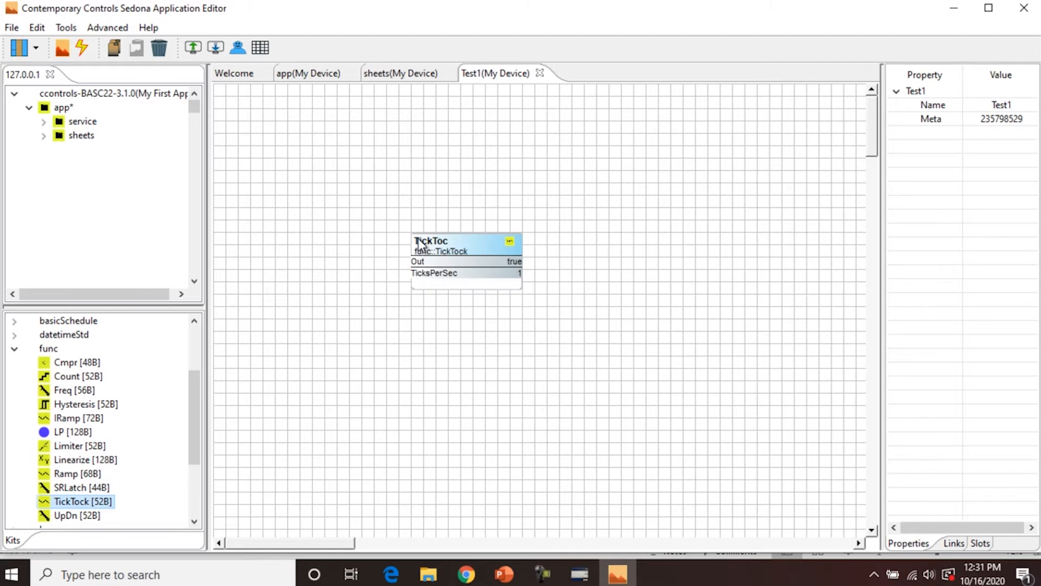
pyautogui.click(77, 376)
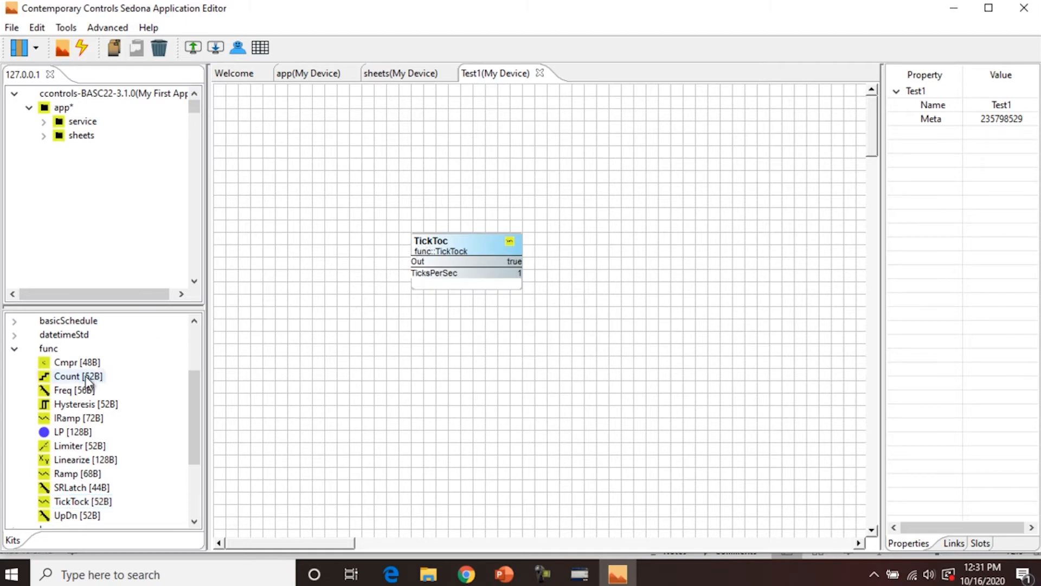
pyautogui.moveTo(66, 376); pyautogui.dragTo(730, 265)
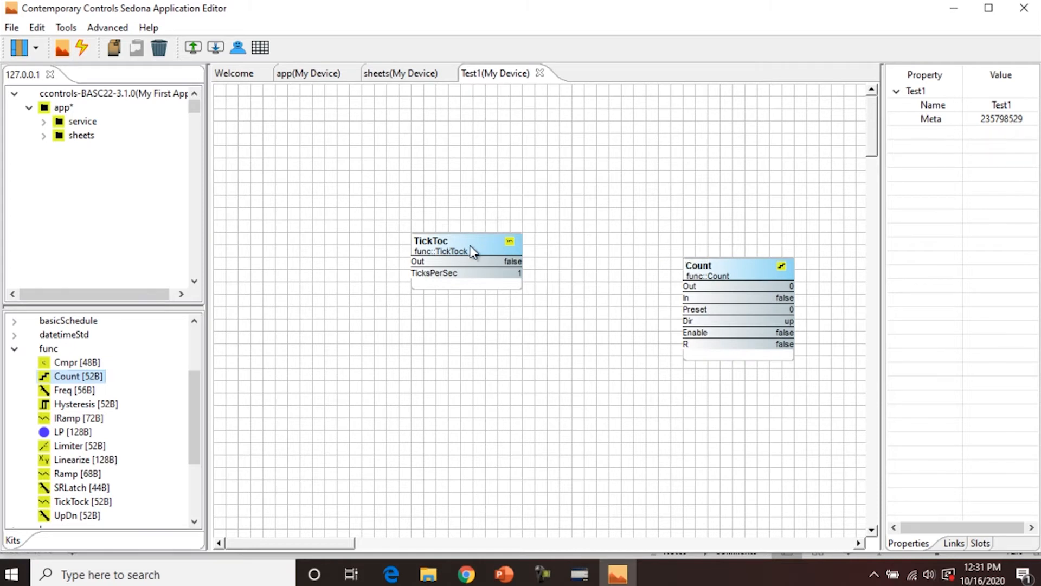
pyautogui.moveTo(459, 261)
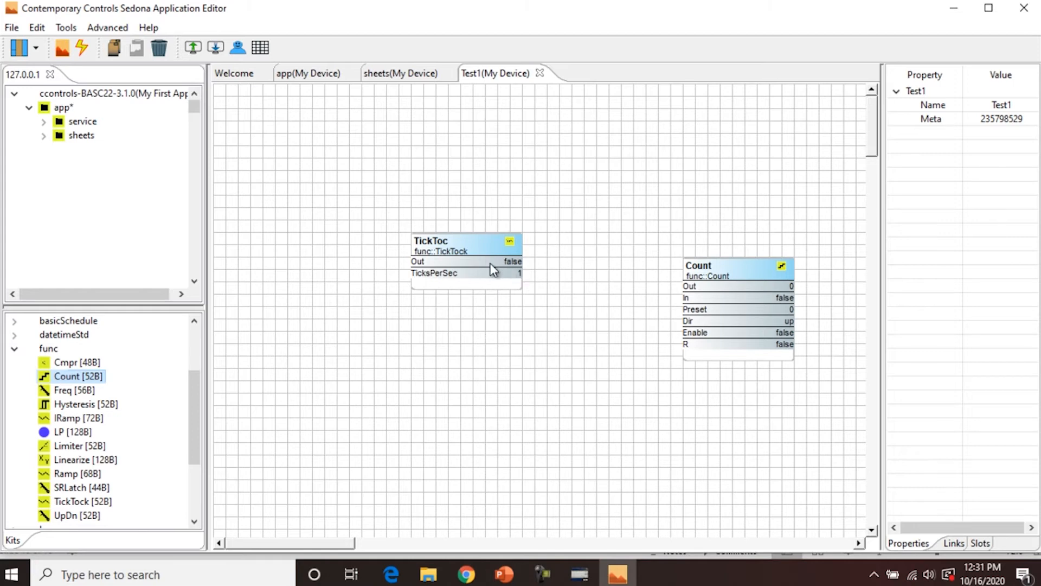
pyautogui.moveTo(530, 272)
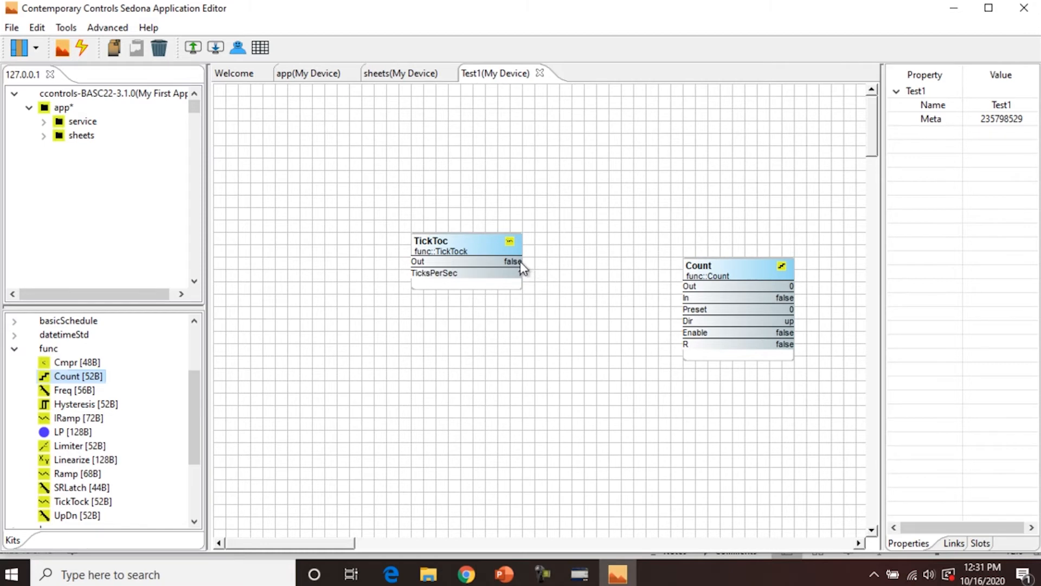
pyautogui.moveTo(525, 266); pyautogui.dragTo(611, 286)
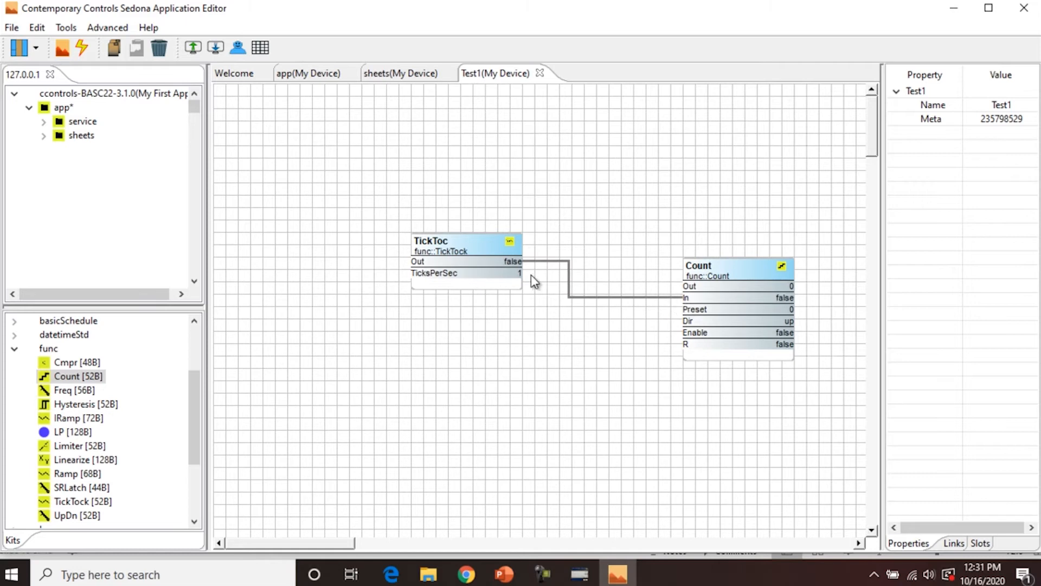
pyautogui.moveTo(700, 297)
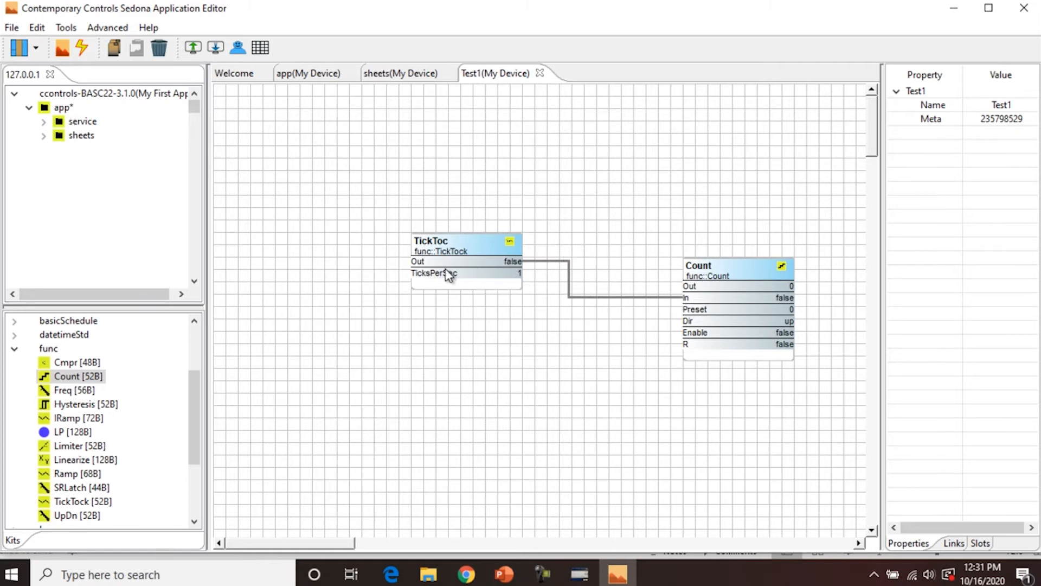
pyautogui.moveTo(684, 274)
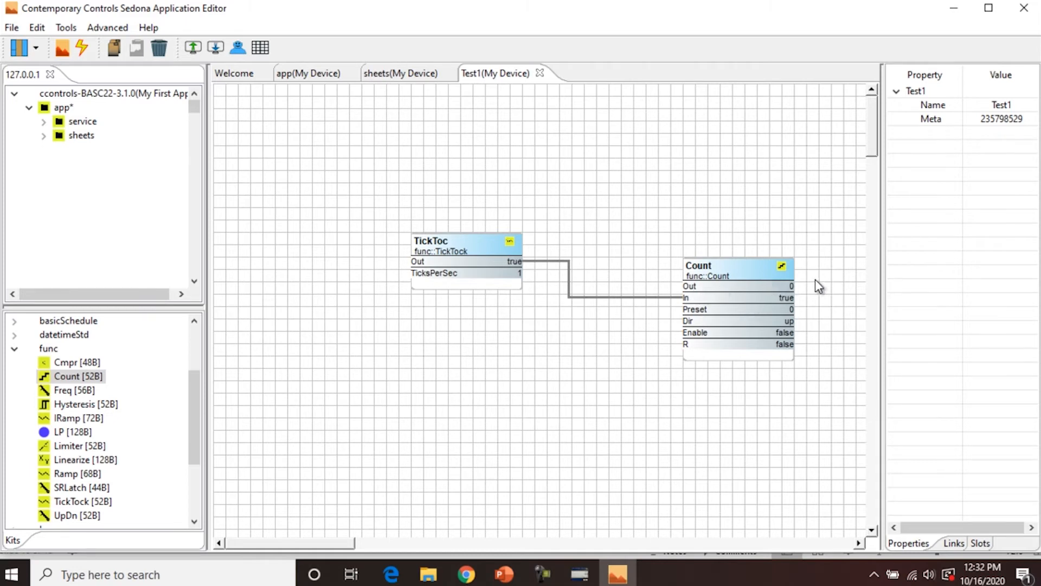
pyautogui.moveTo(706, 292)
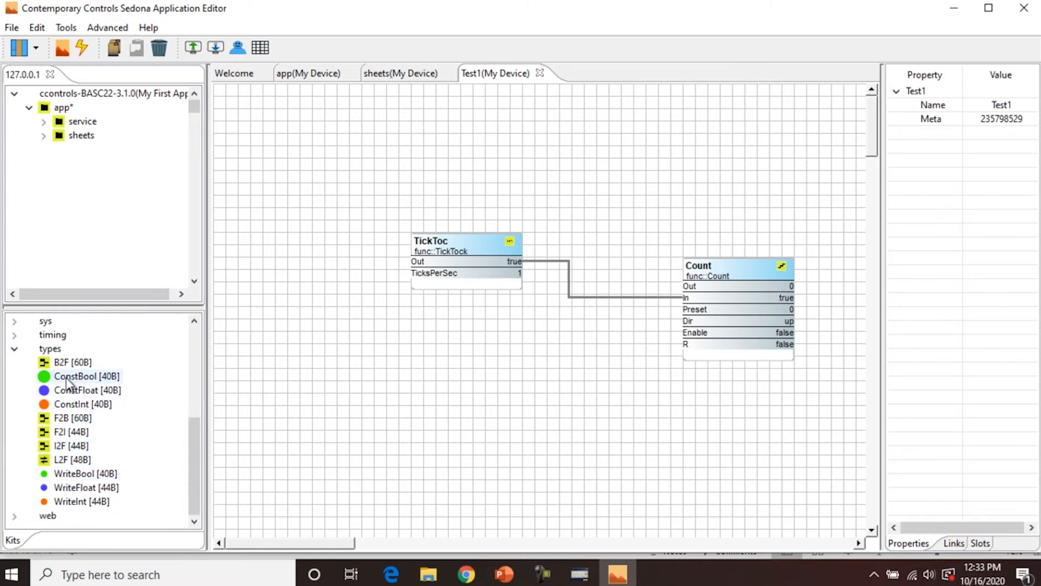
# - Pick the ConstBool component from the types kit
pyautogui.click(86, 376)
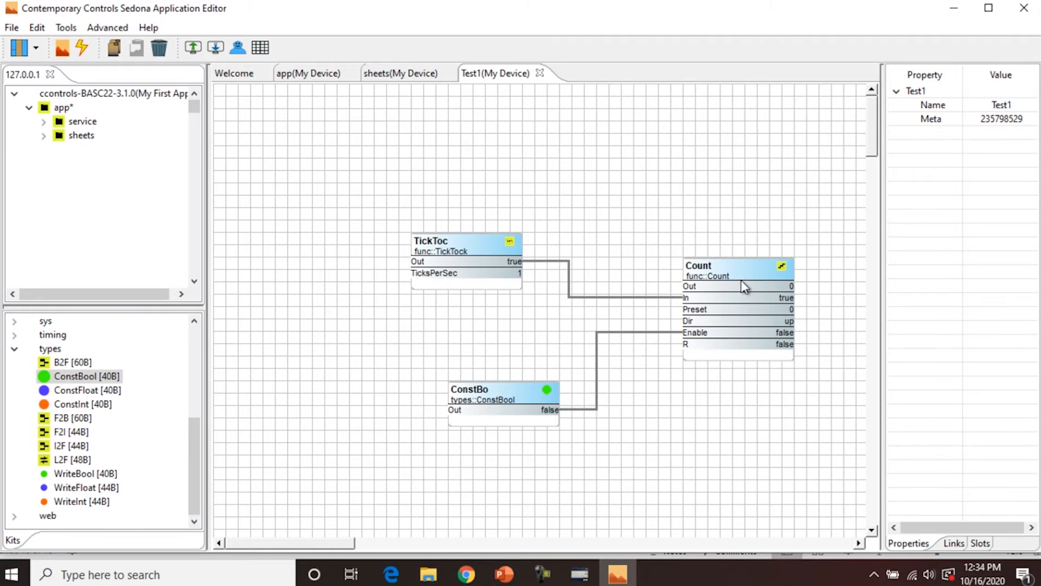
pyautogui.moveTo(713, 325)
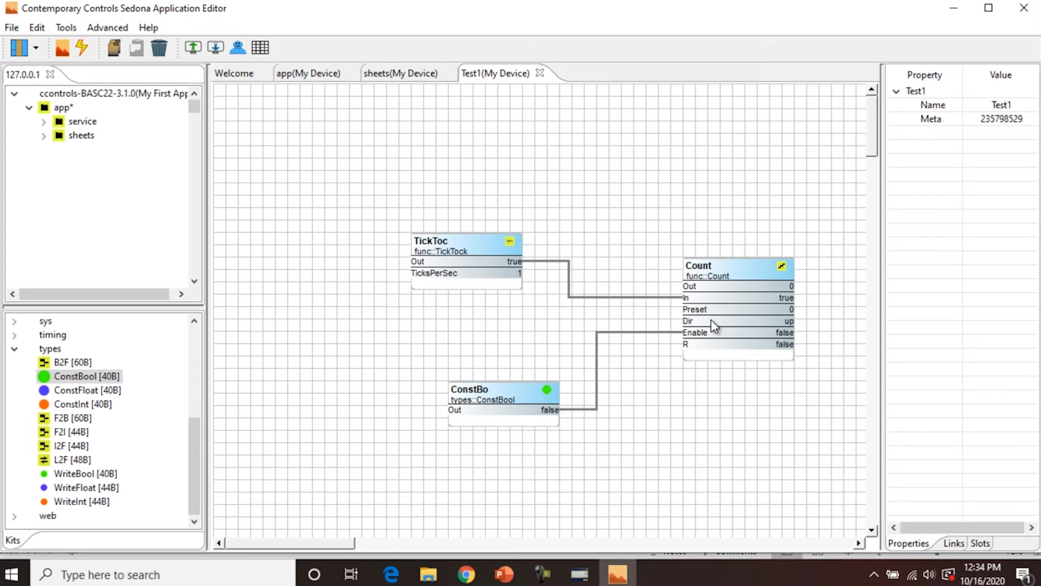
pyautogui.moveTo(690, 342)
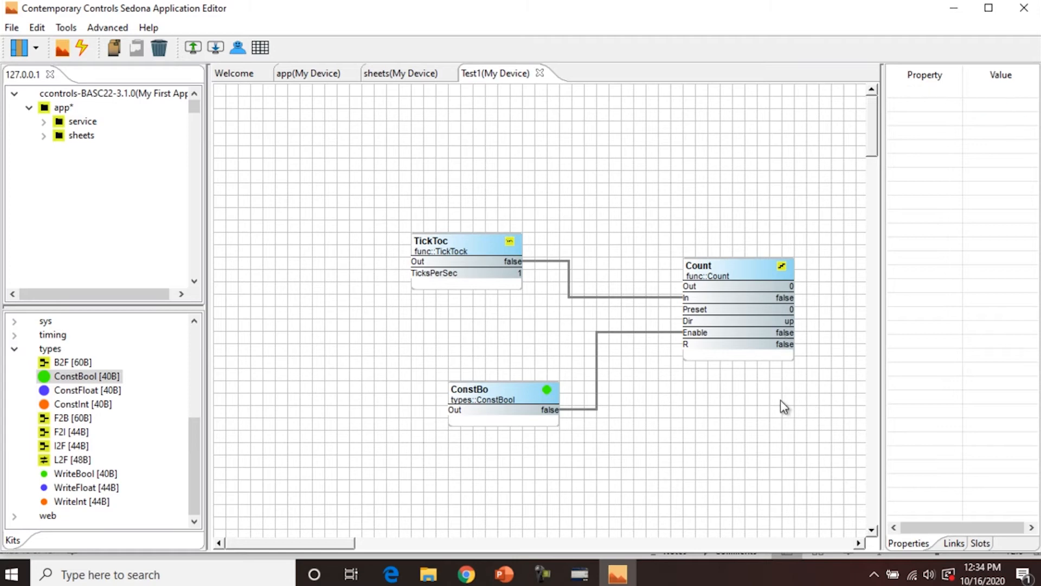
pyautogui.moveTo(823, 453)
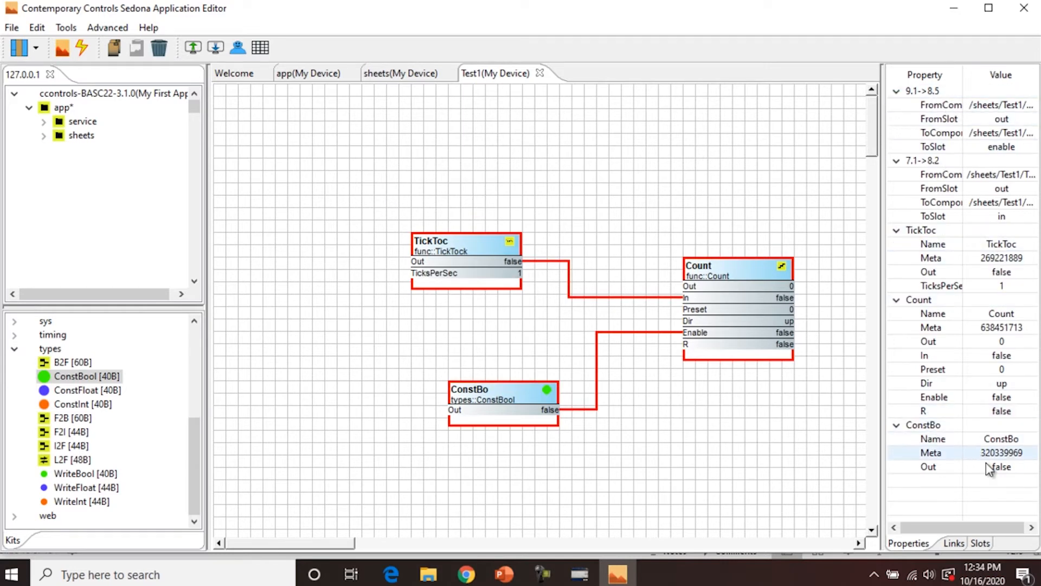
# - Set ConstBool's Out value to true in the Properties panel
pyautogui.click(1000, 466)
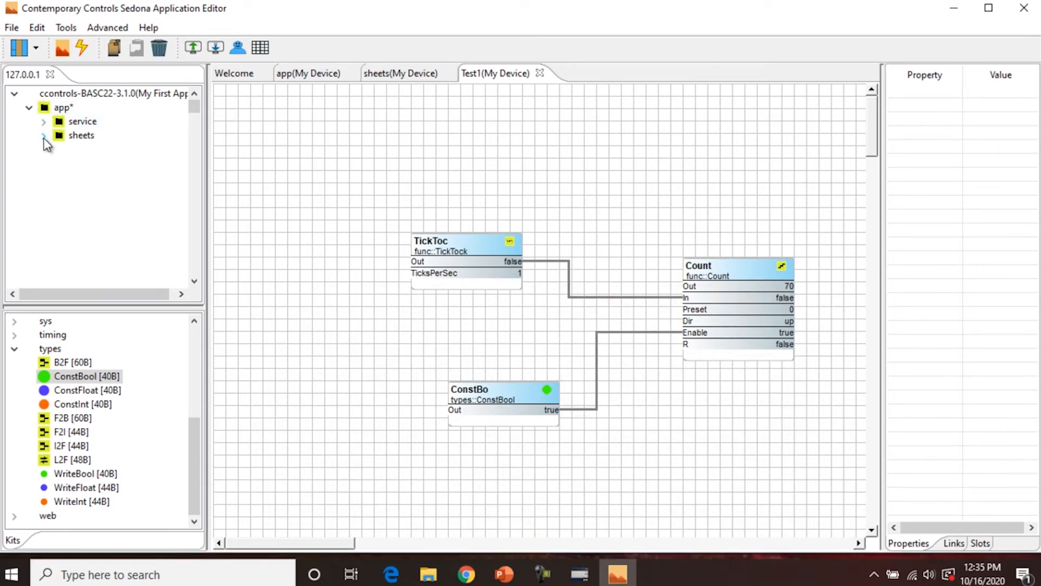
# - Expand sheets in the navigation tree to list Test1 with TickToc, Count and ConstBo
pyautogui.click(43, 135)
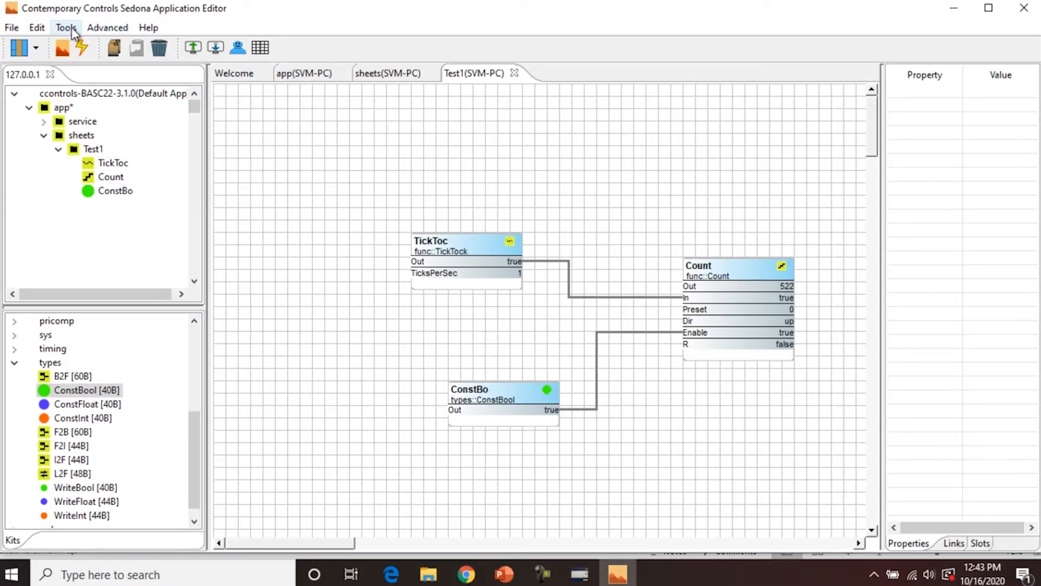
# - Set the device name to My Device and the app name to My First App in App Configuration
pyautogui.click(65, 27)
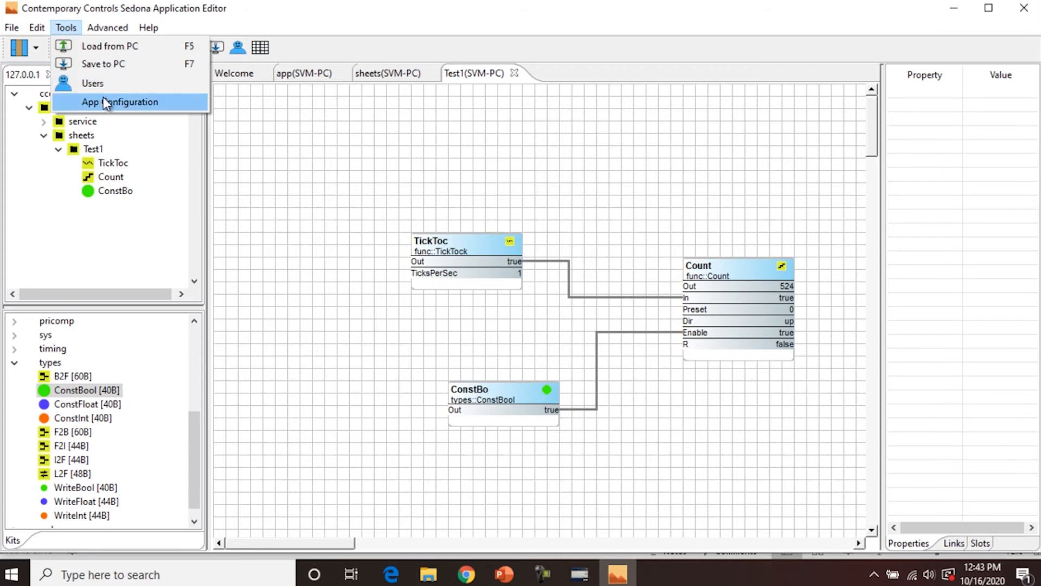
pyautogui.click(120, 102)
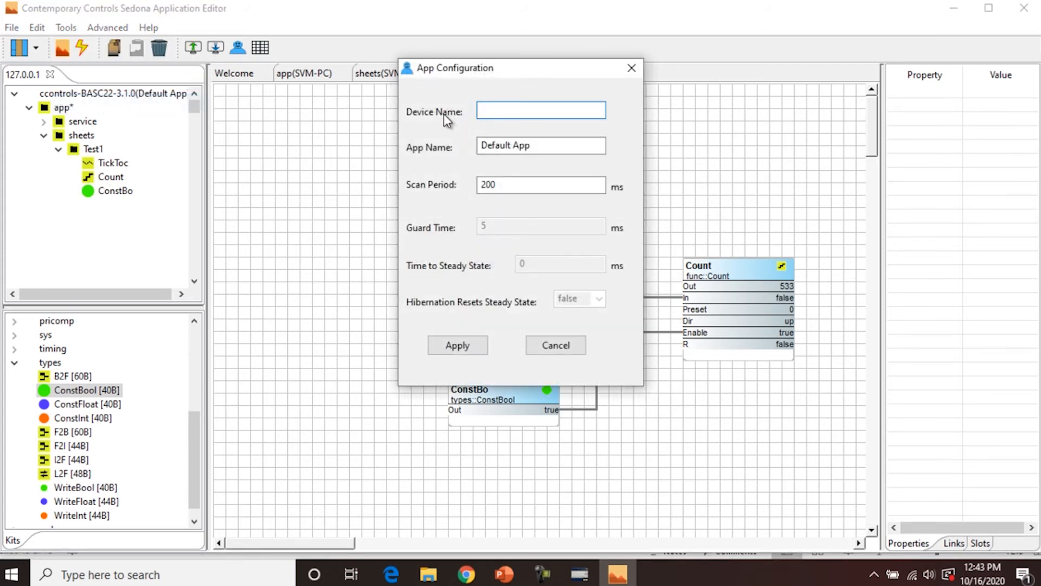
pyautogui.write('My Device')
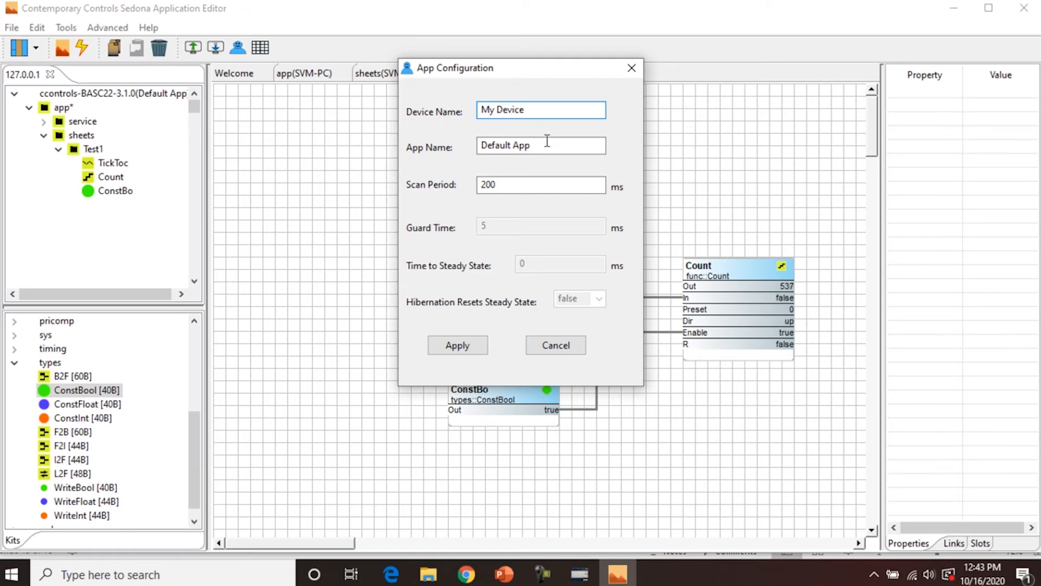
pyautogui.write('My First A')
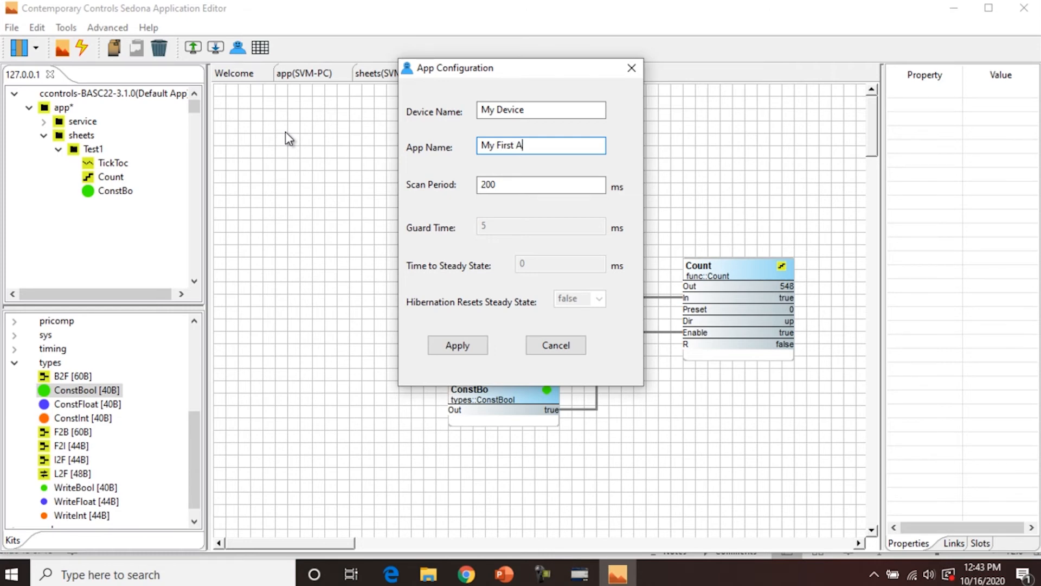
pyautogui.write('pp')
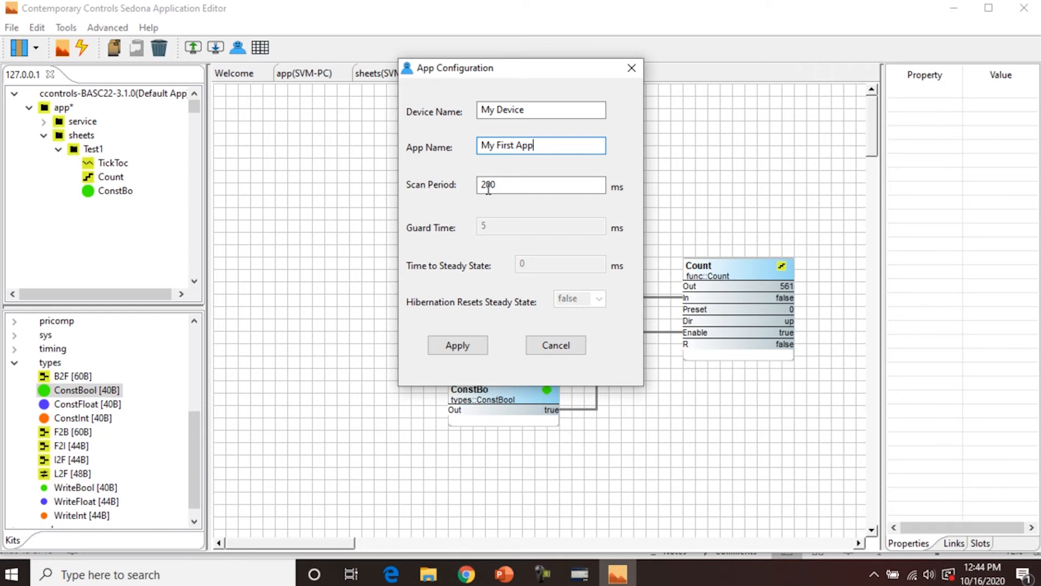
pyautogui.click(457, 345)
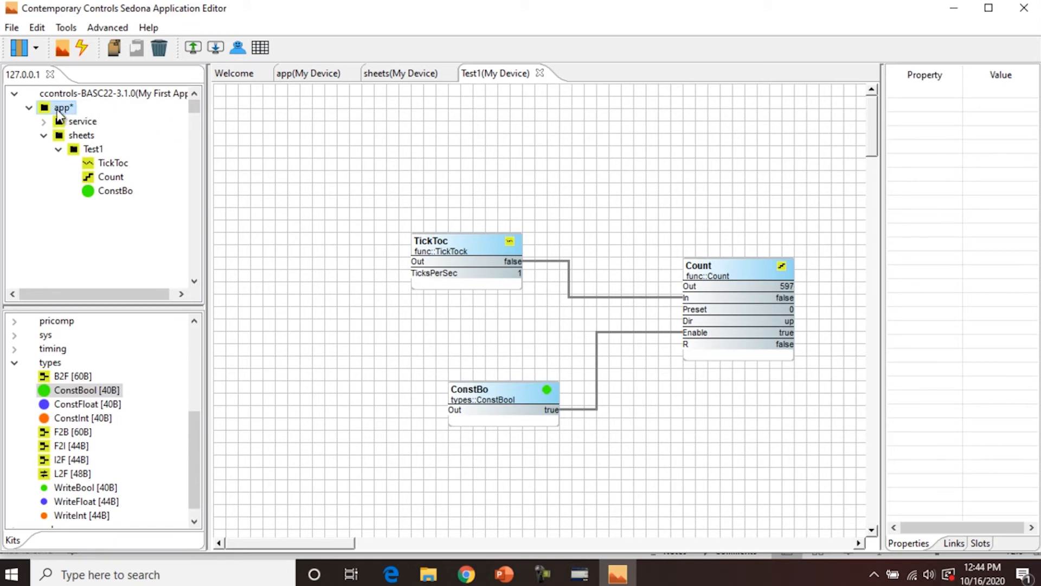
pyautogui.click(62, 107)
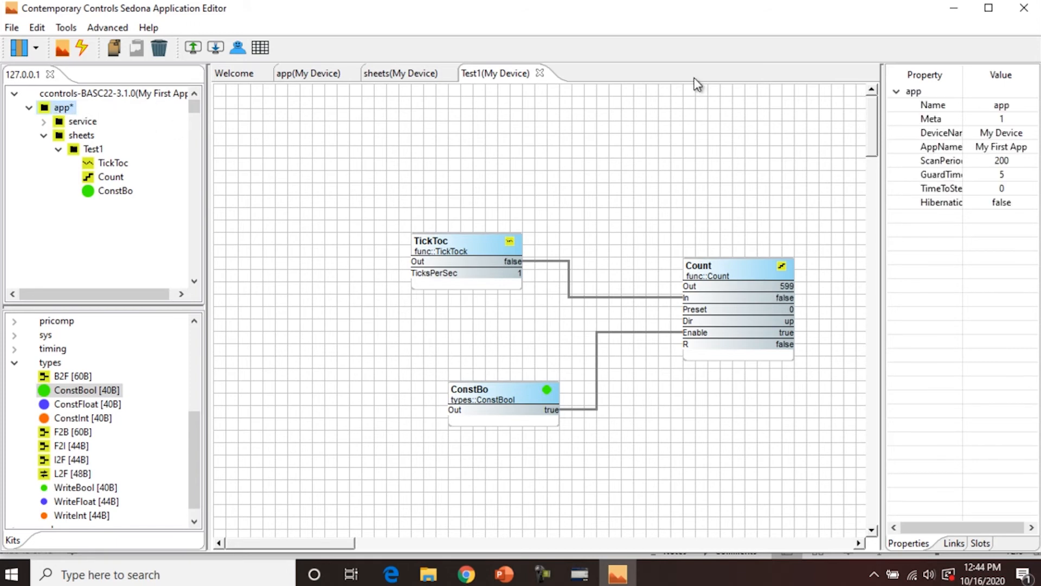
pyautogui.click(941, 132)
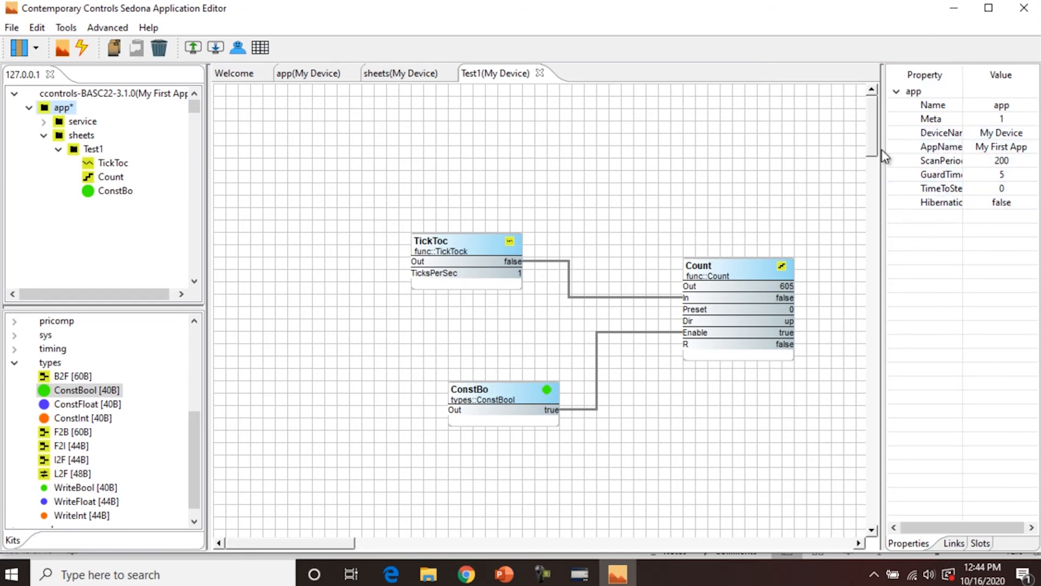
pyautogui.click(933, 105)
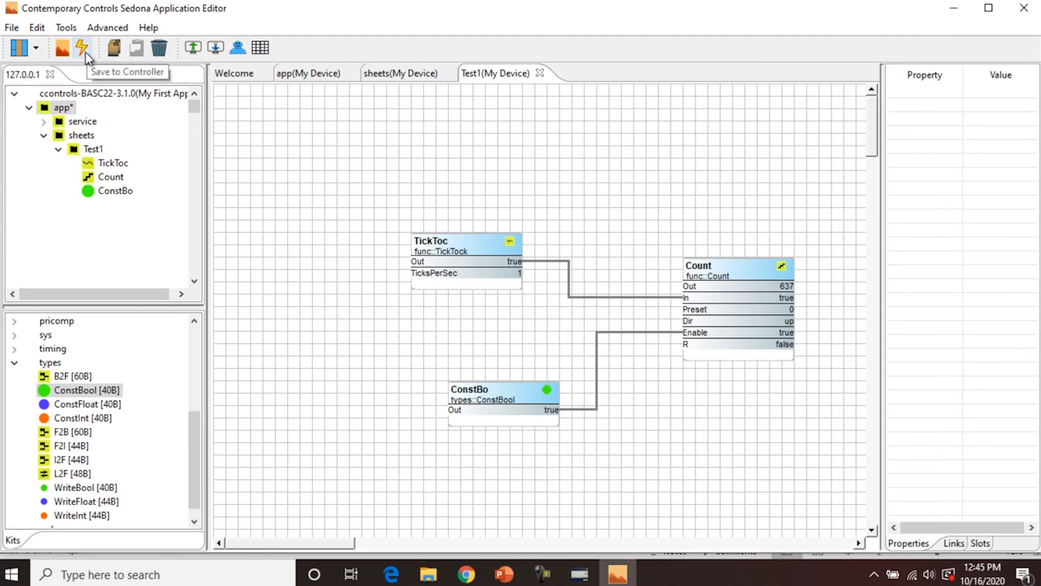
# - Save the application to the controller and dismiss the success message
pyautogui.click(10, 27)
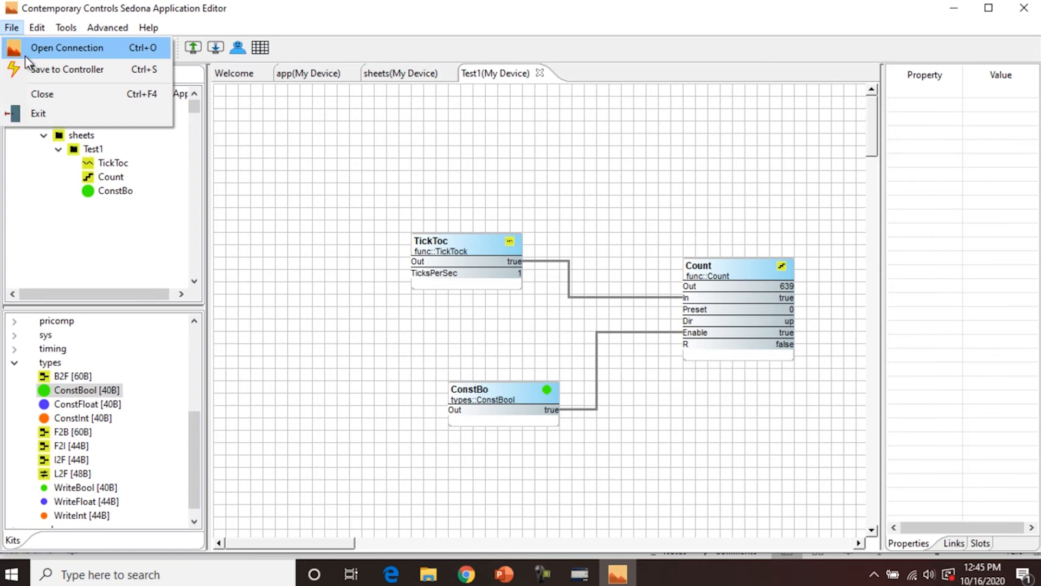
pyautogui.click(67, 69)
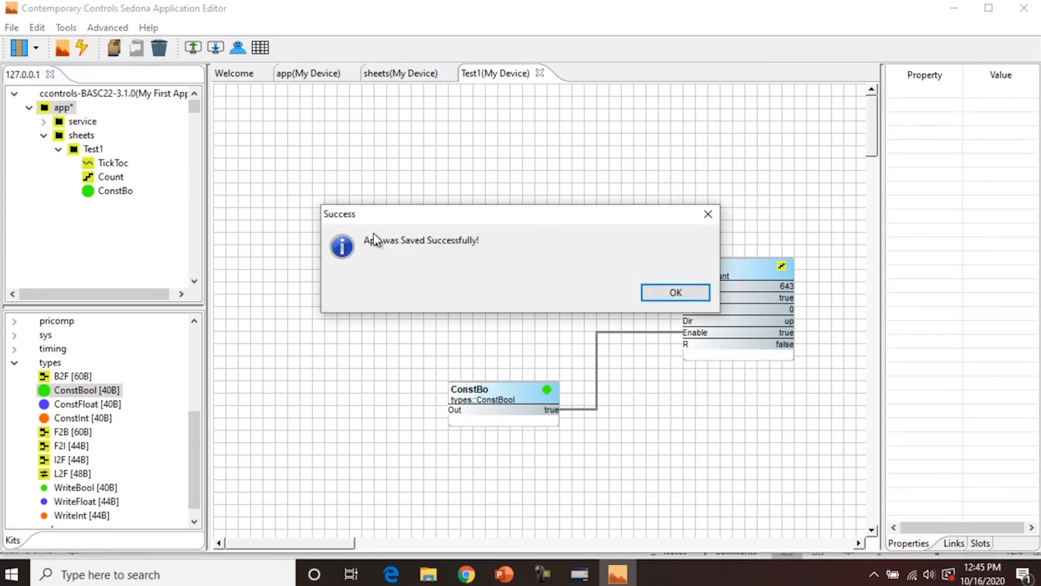
pyautogui.click(675, 293)
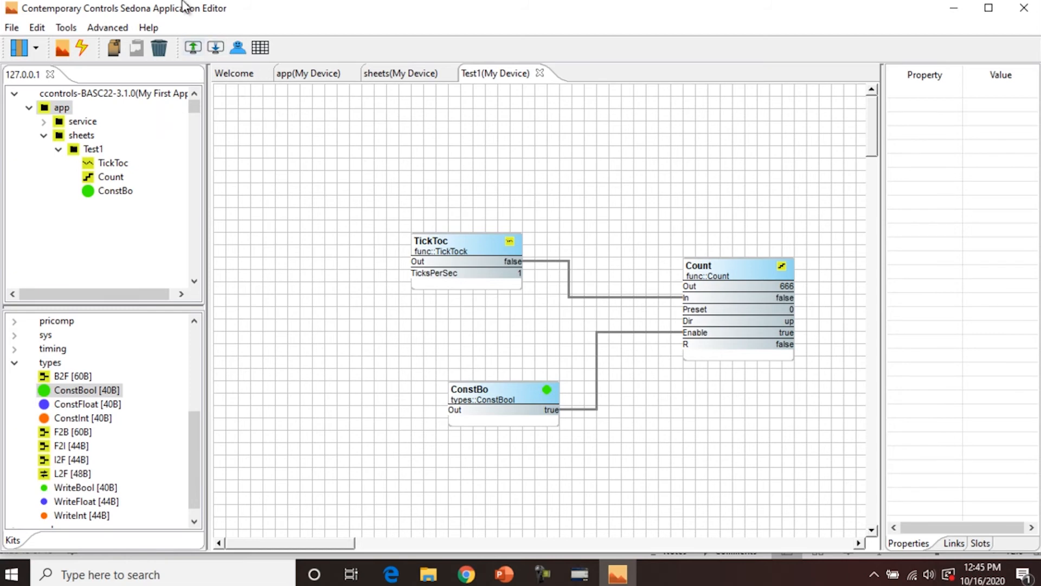
pyautogui.moveTo(215, 47)
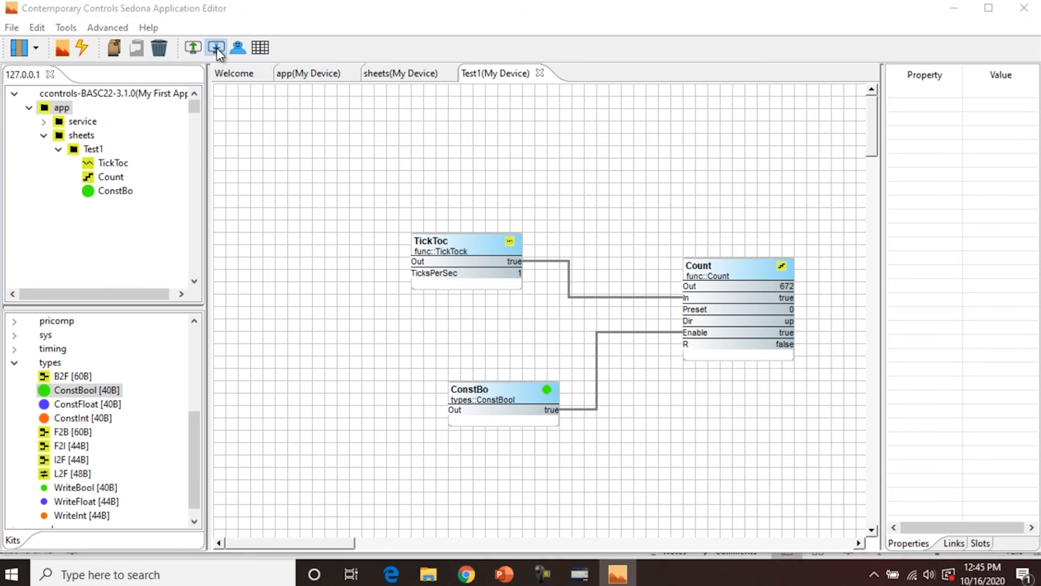
# - Save the app to the PC as My First App on the Desktop and dismiss the confirmation
pyautogui.click(216, 48)
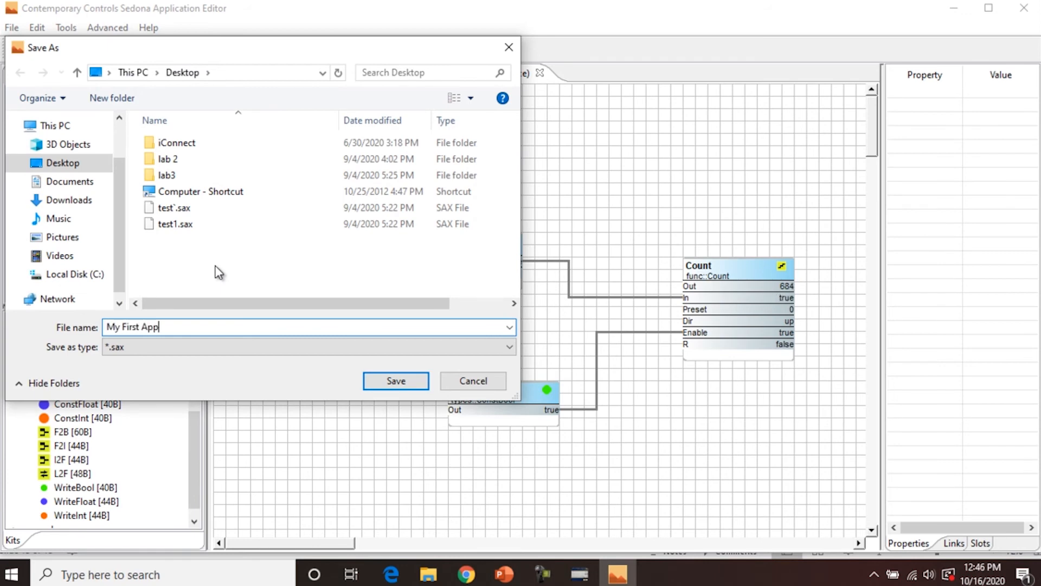
pyautogui.click(395, 381)
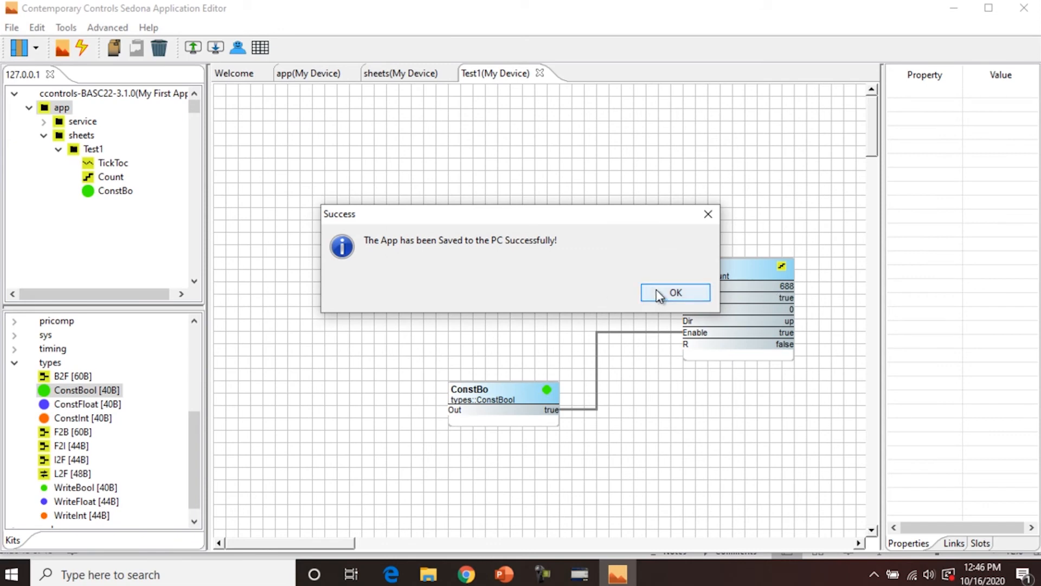
pyautogui.click(674, 293)
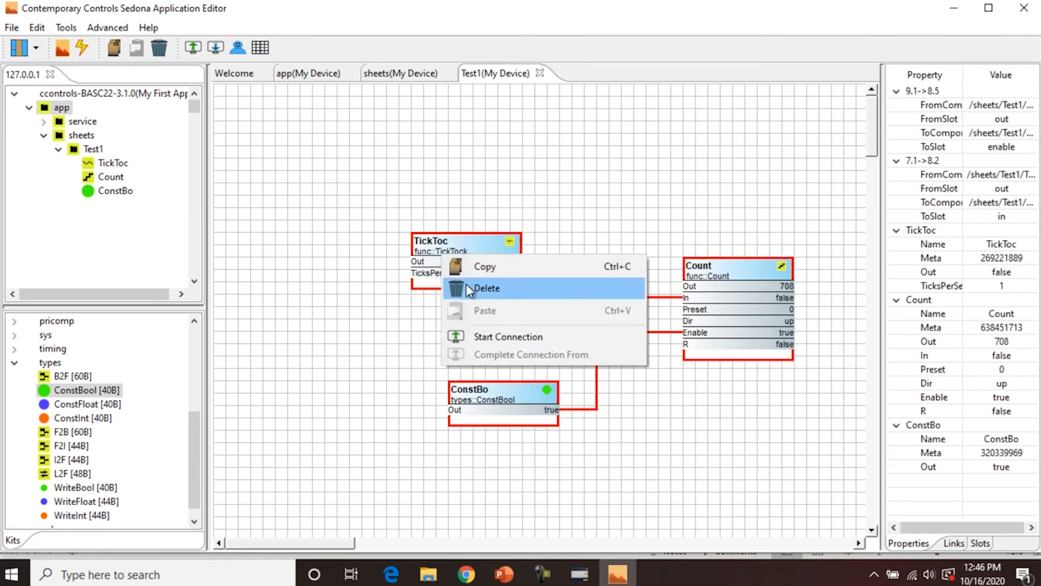
# - Delete the selected TickToc, Count and ConstBo components, emptying the Test1 sheet
pyautogui.click(485, 288)
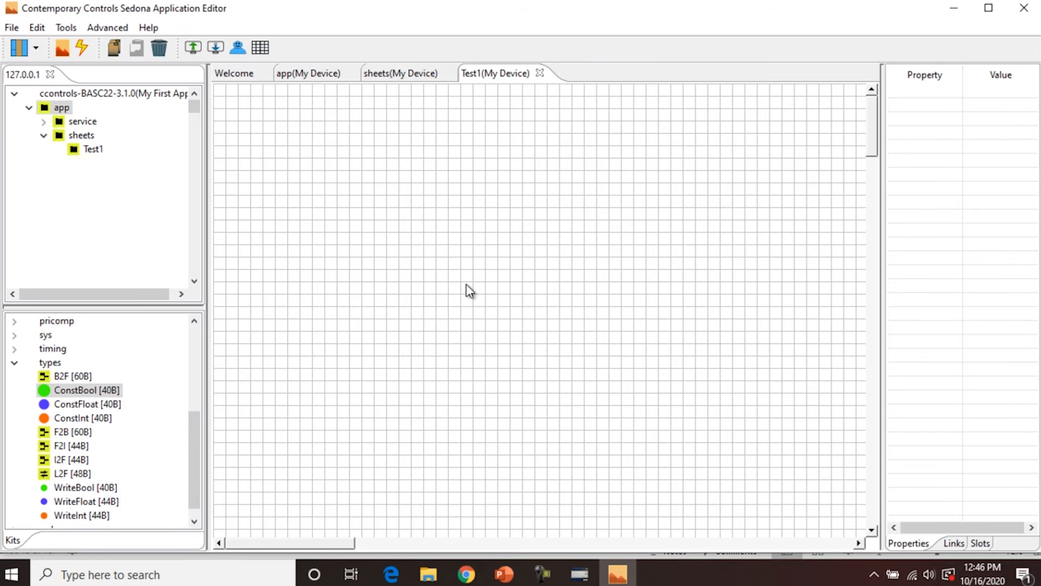
pyautogui.moveTo(491, 325)
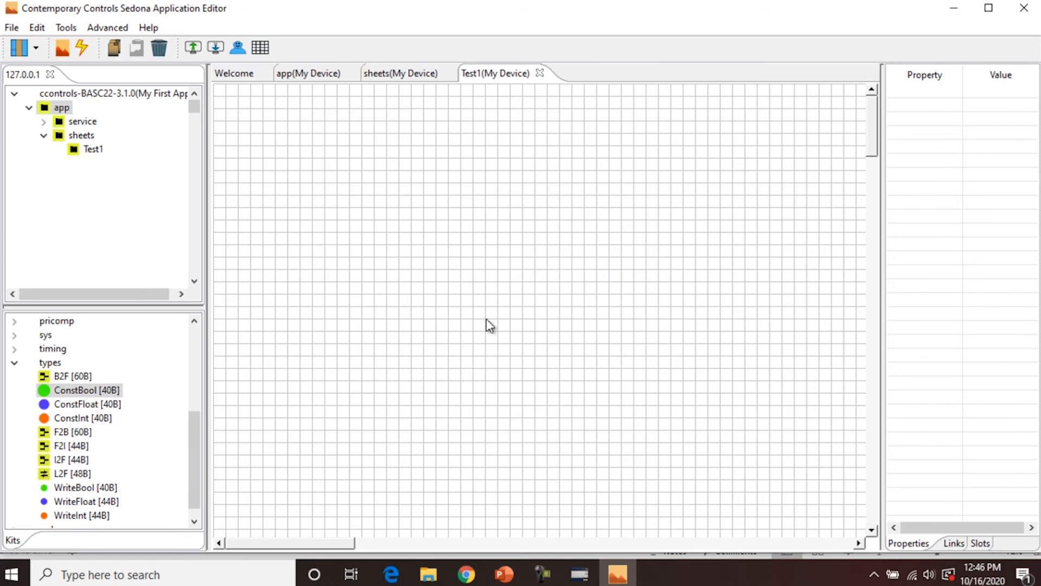
pyautogui.moveTo(335, 167)
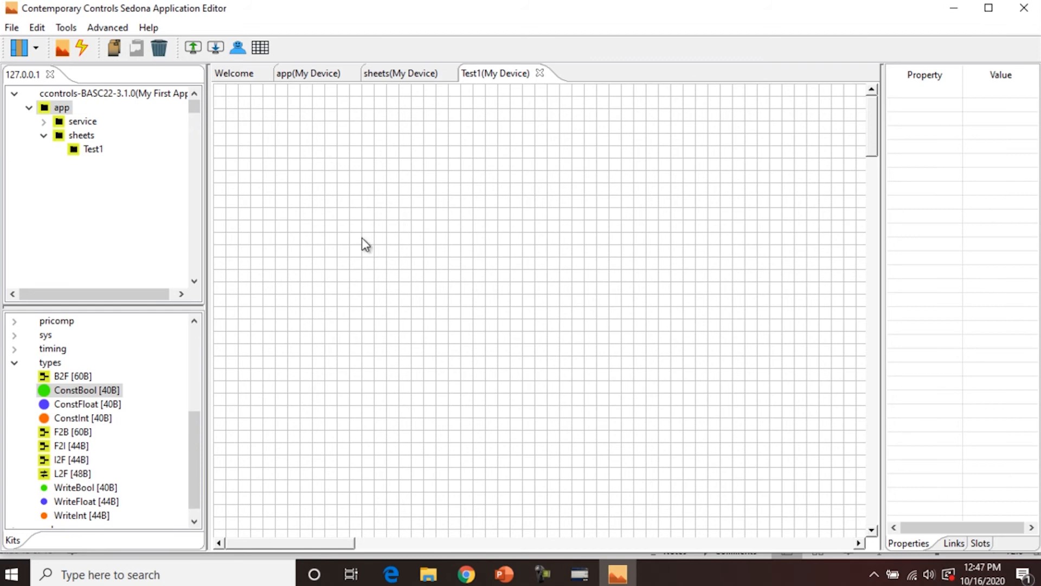
pyautogui.moveTo(221, 103)
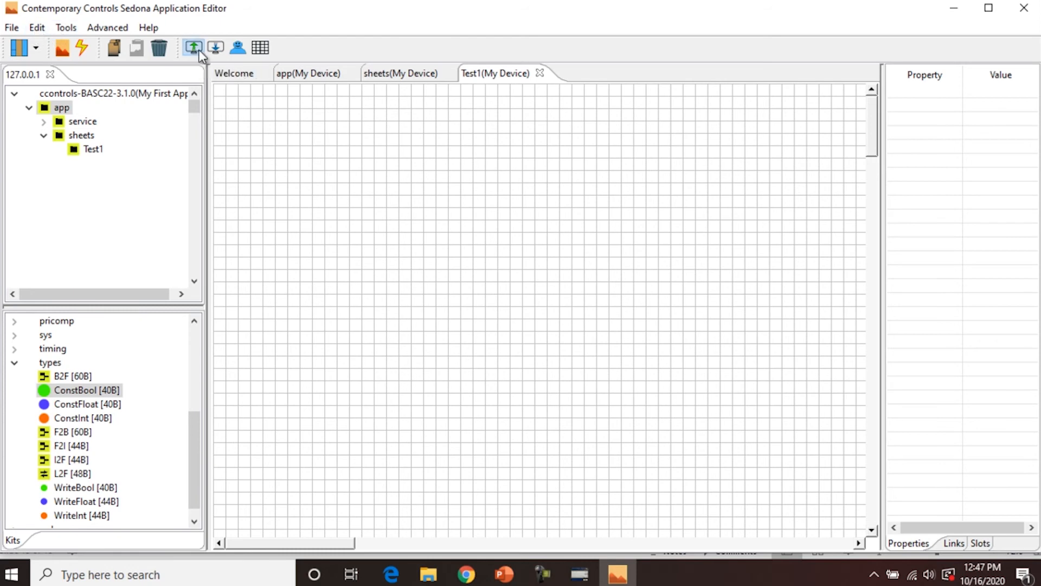
# - Load My First App.sax from the Desktop and open the Test1 sheet
pyautogui.click(192, 47)
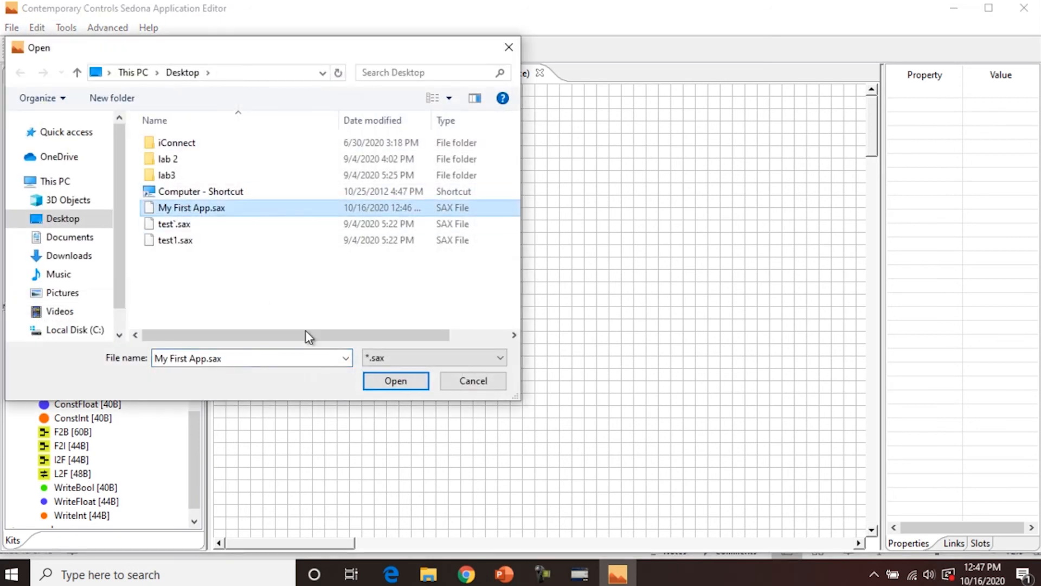
pyautogui.click(394, 381)
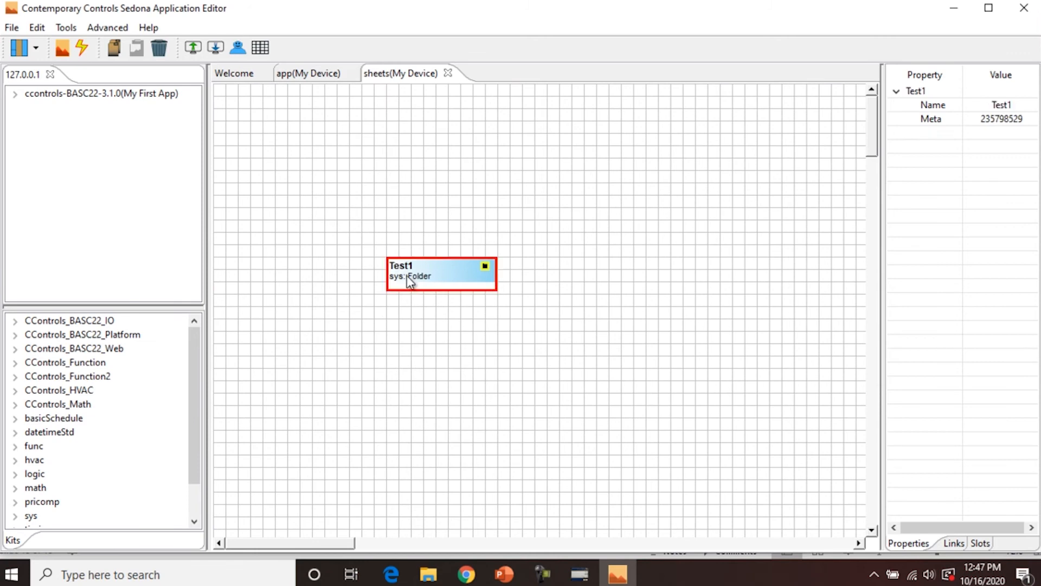
pyautogui.doubleClick(440, 272)
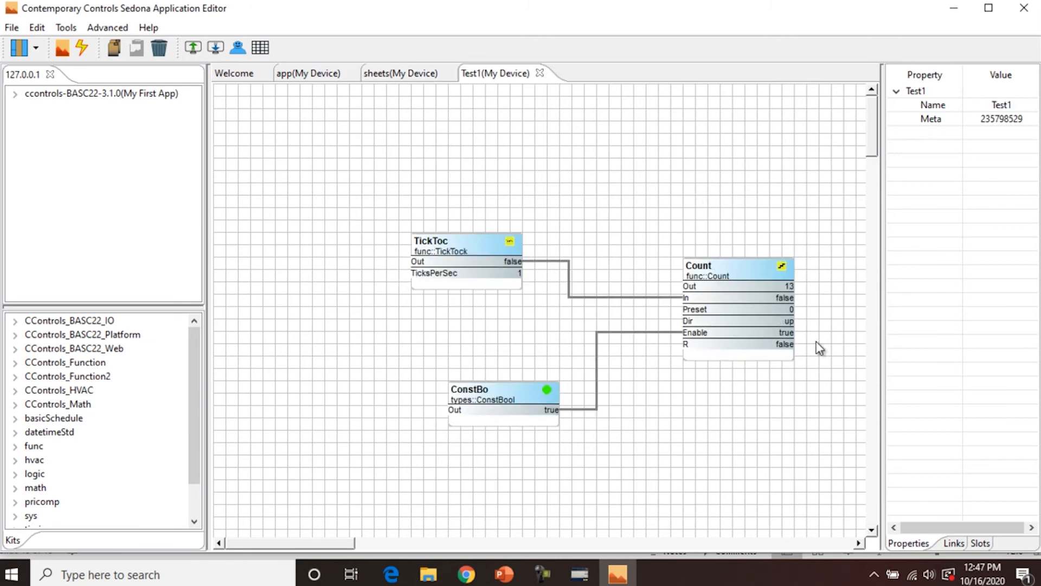